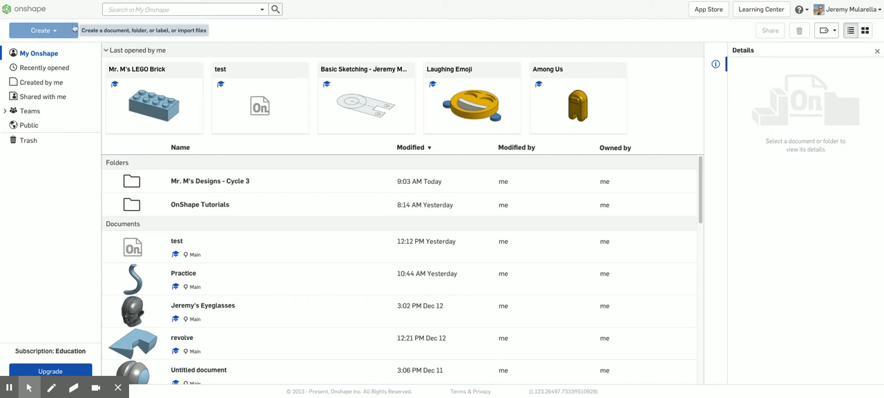
mouse_move(69, 31)
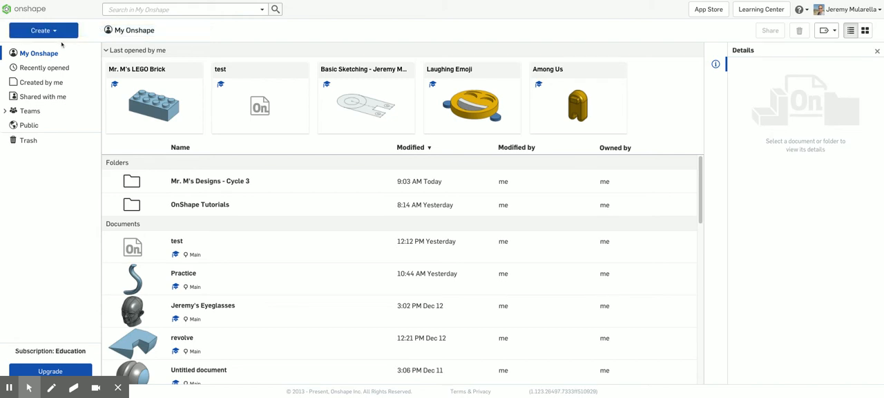
mouse_move(61, 32)
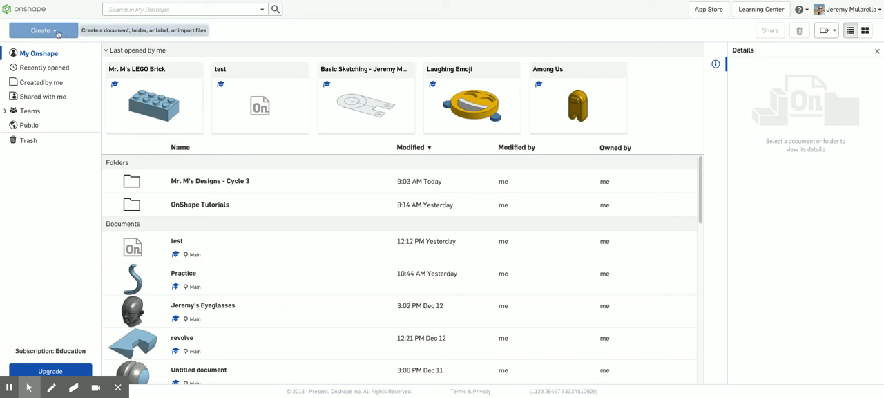
Create a new Onshape document named 'LEGO' from the Create menu.
left_click(42, 29)
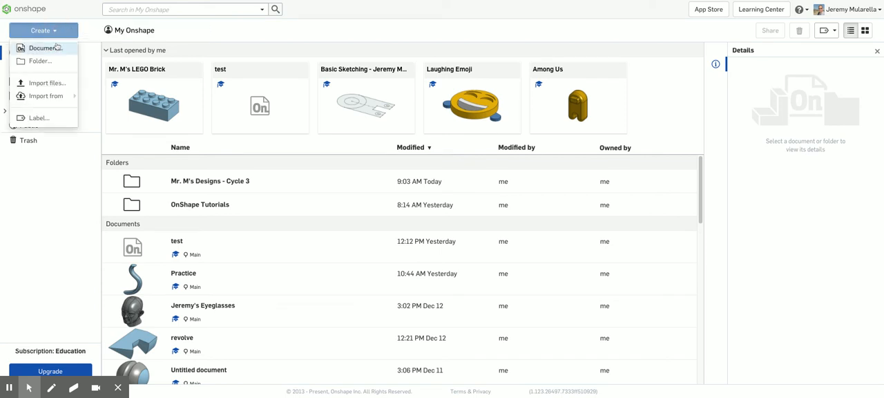
left_click(46, 47)
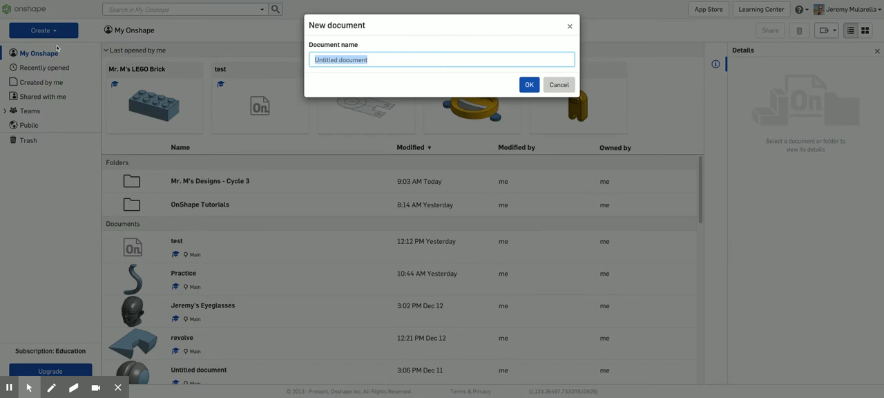
type("LEGO")
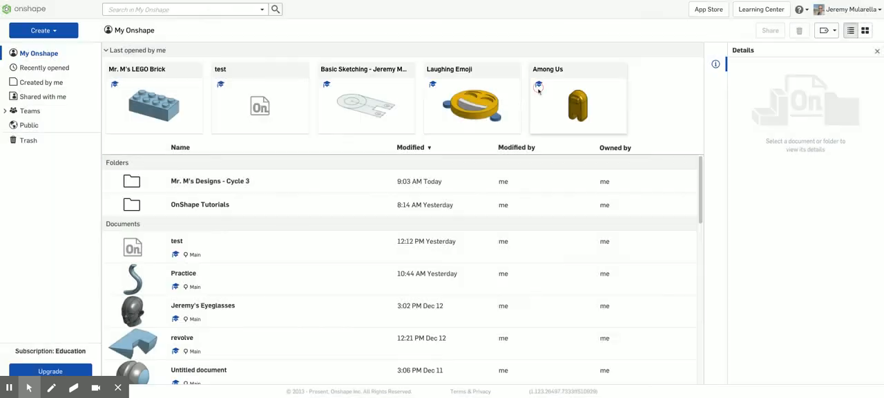
Open LEGO, start Sketch 1 on the Top plane viewed from above, and hide the planes.
double_click(153, 104)
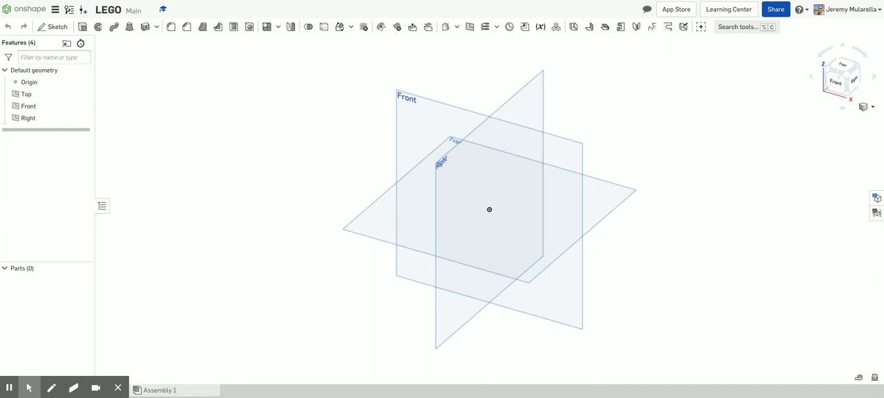
mouse_move(381, 217)
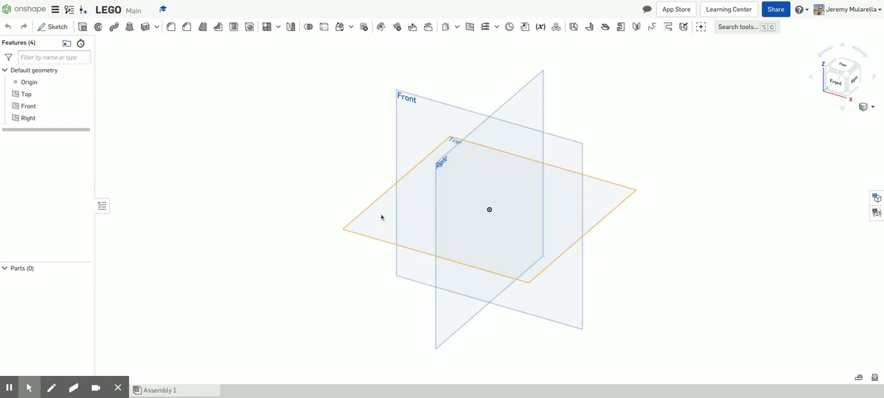
left_click(26, 94)
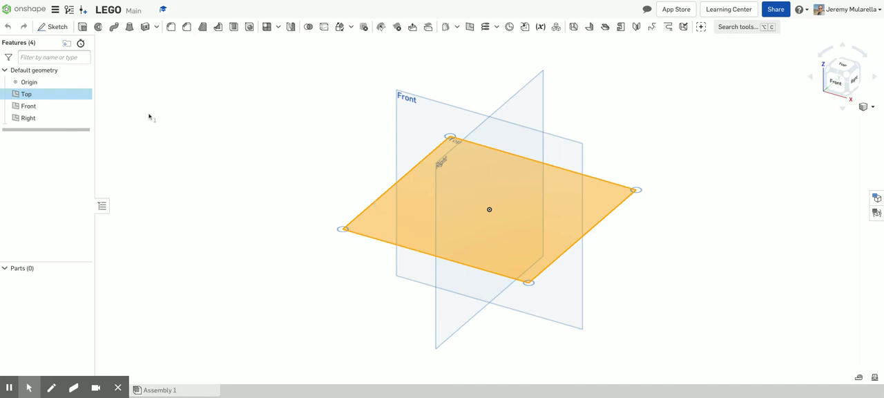
mouse_move(53, 28)
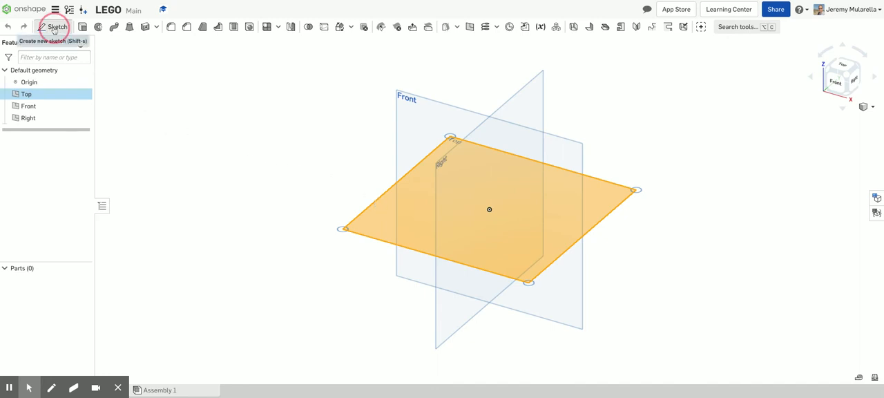
left_click(50, 16)
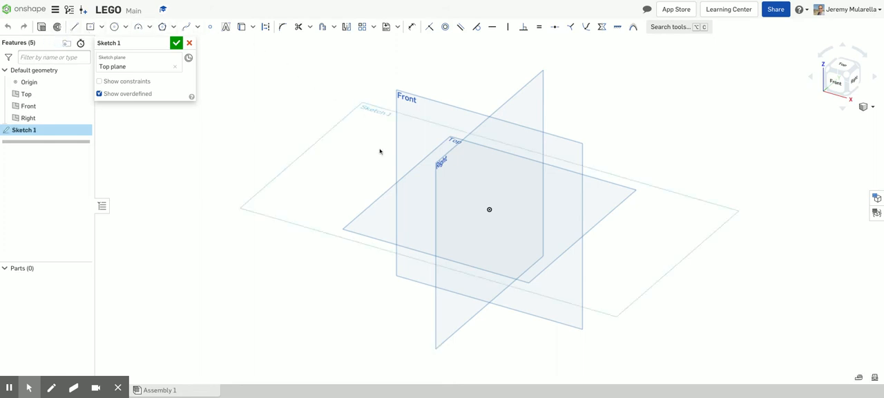
left_click(367, 180)
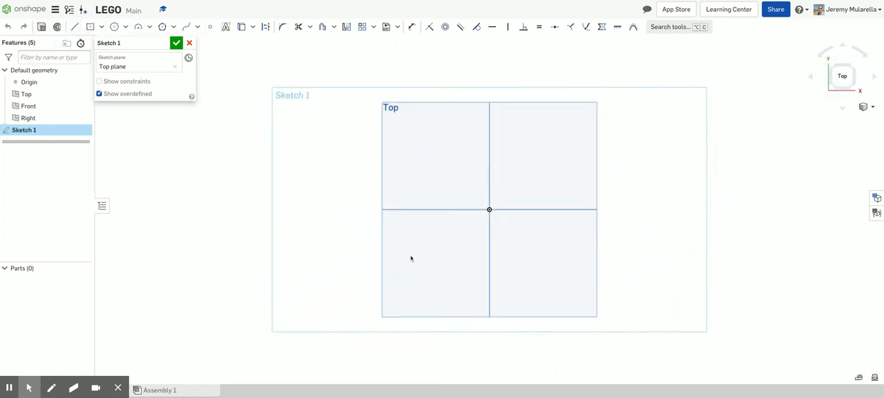
mouse_move(476, 209)
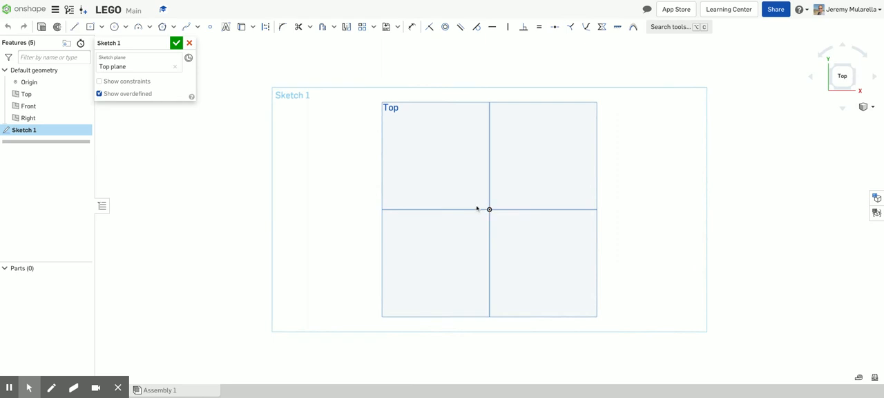
mouse_move(139, 130)
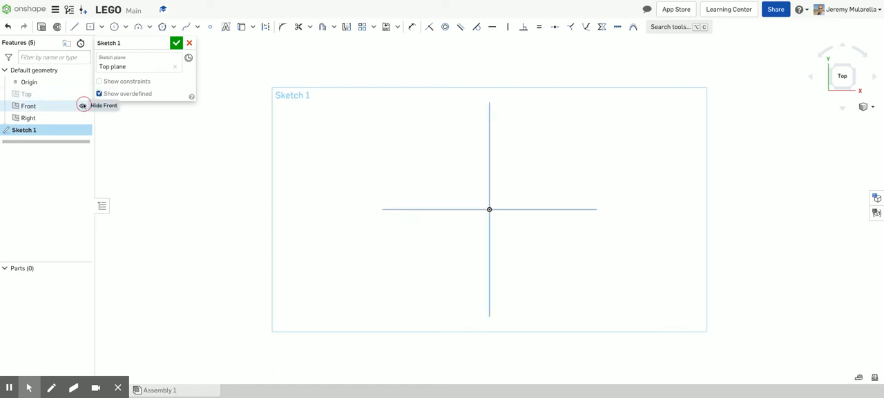
left_click(82, 105)
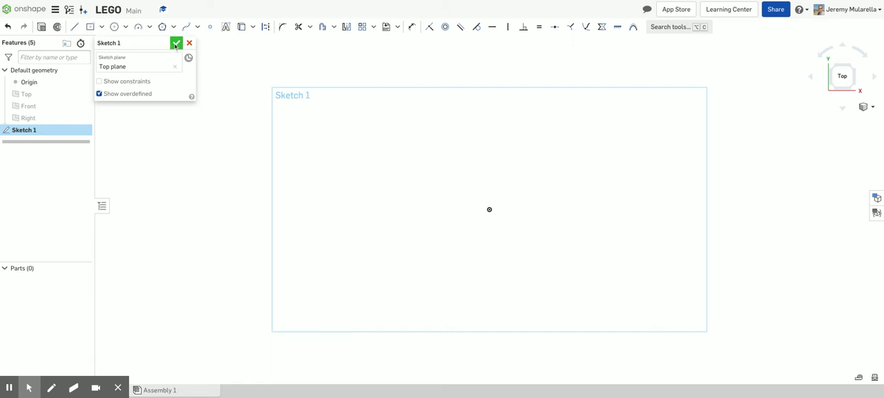
mouse_move(164, 58)
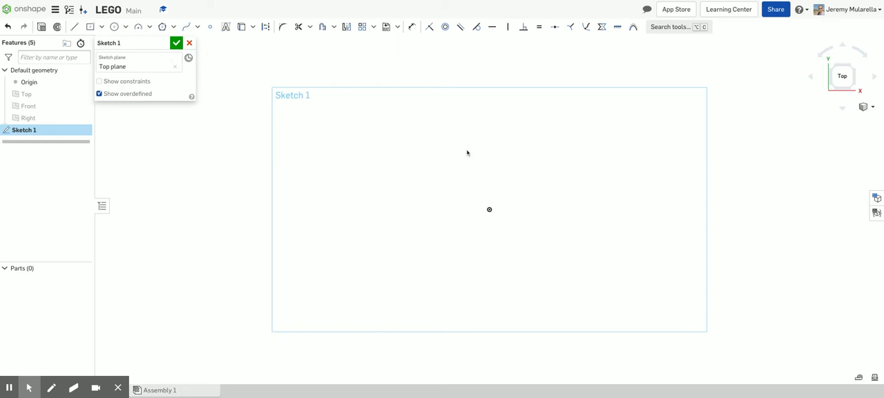
mouse_move(462, 149)
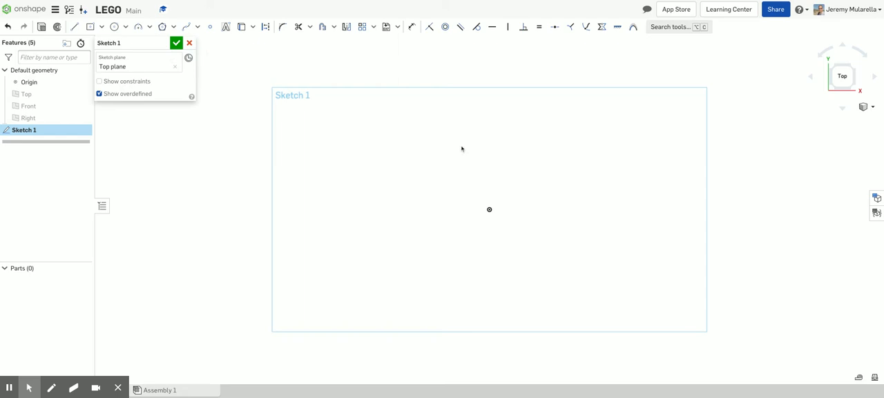
mouse_move(460, 139)
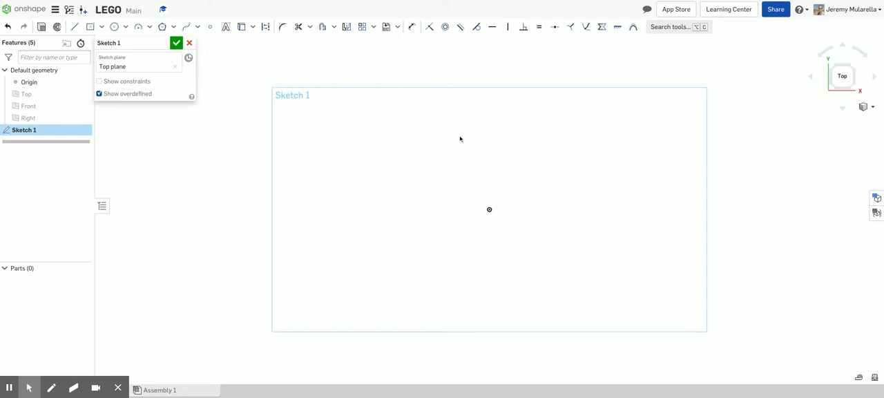
Draw a center-point rectangle on the origin, dimension it 31.8 by 15.8, and finish.
left_click(105, 25)
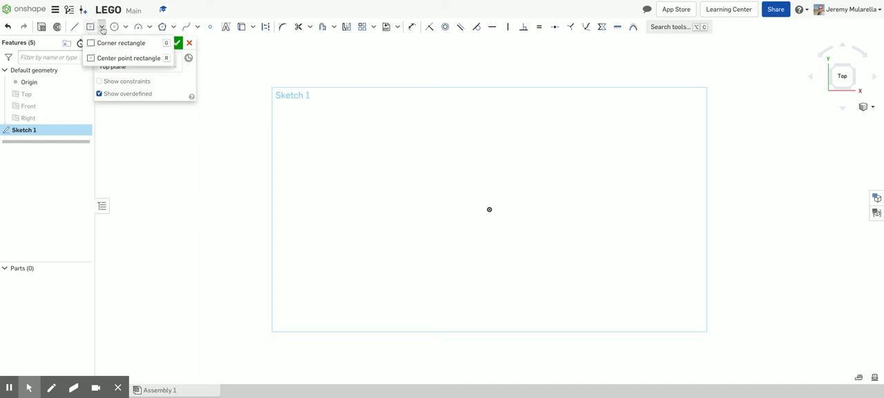
left_click(135, 58)
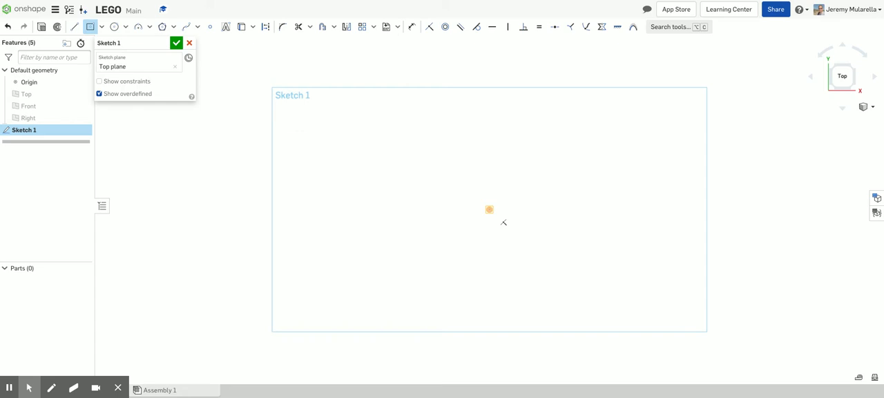
left_click_drag(489, 208, 518, 221)
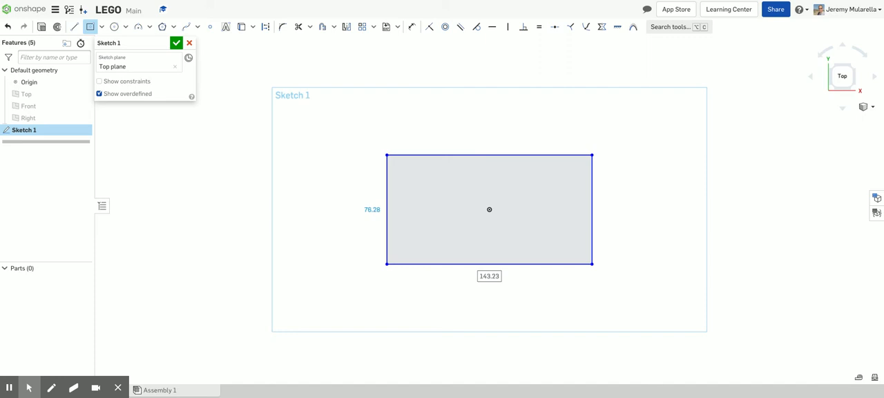
type("31.8")
left_click(372, 210)
type("15.8")
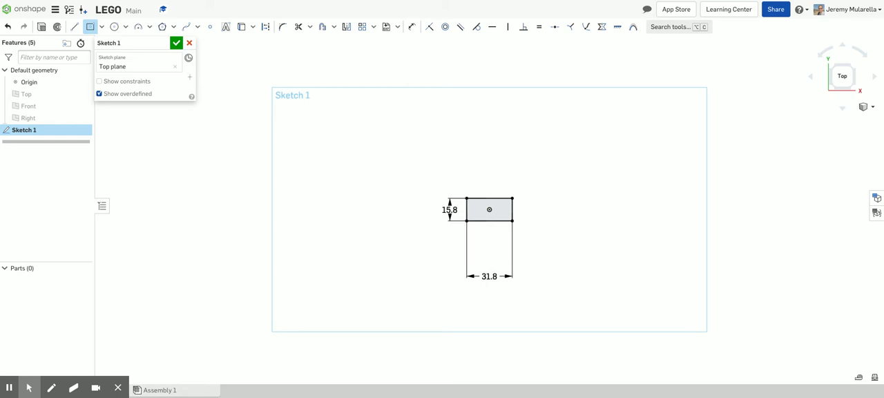
left_click(55, 8)
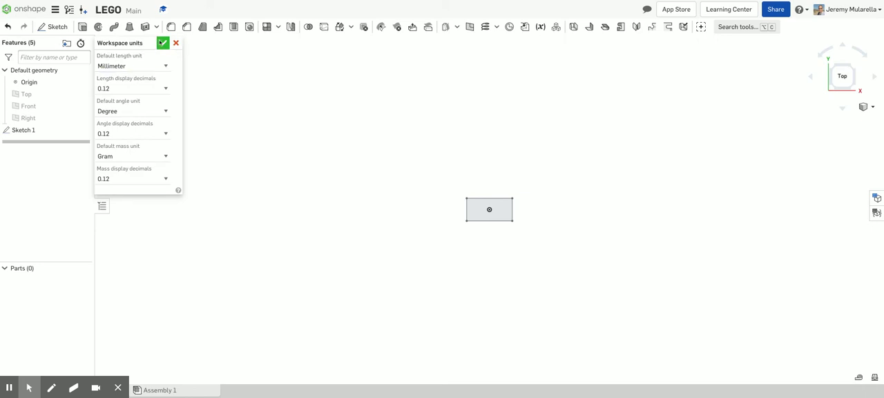
Confirm millimetre workspace units, review Sketch 1 via its context menu, and close it unchanged.
left_click(166, 43)
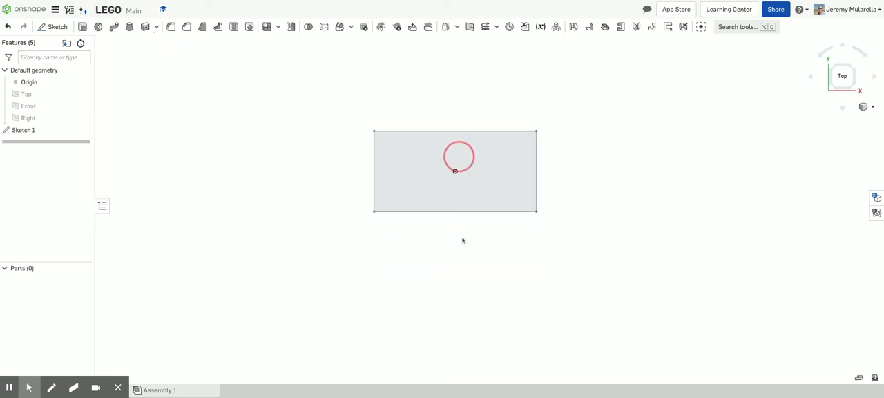
right_click(22, 130)
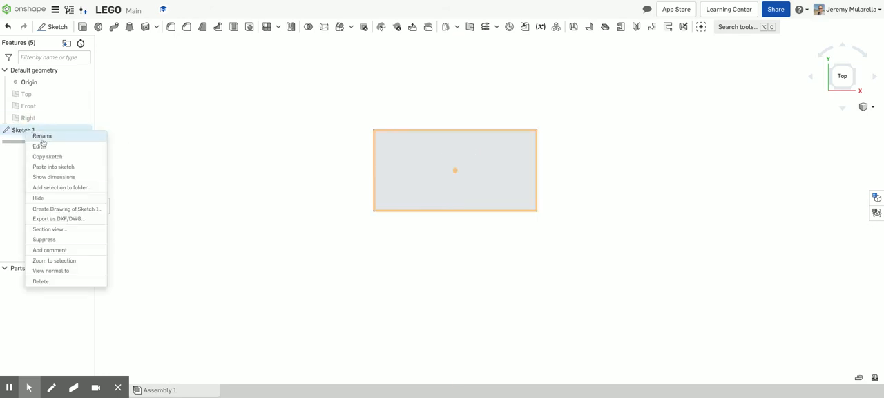
left_click(38, 145)
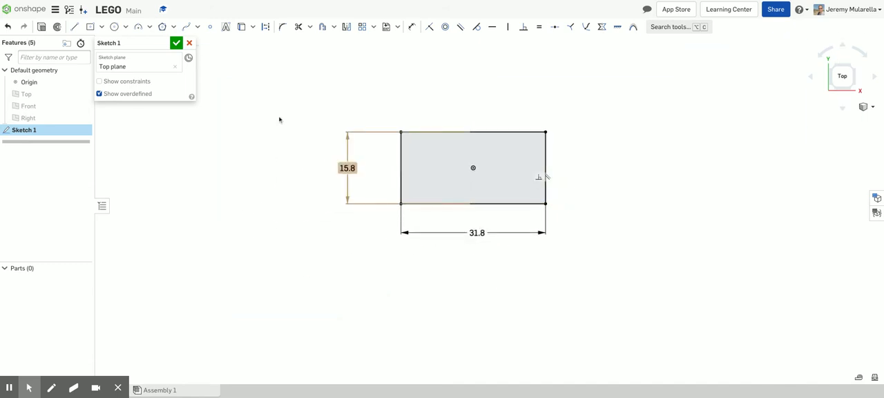
left_click(176, 42)
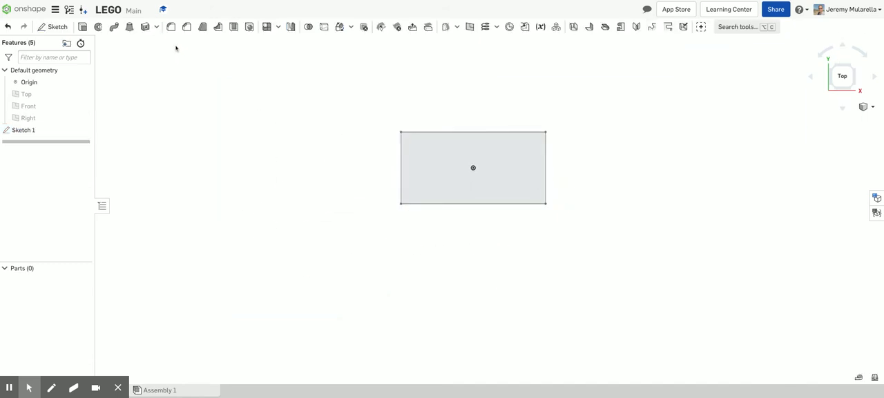
mouse_move(84, 28)
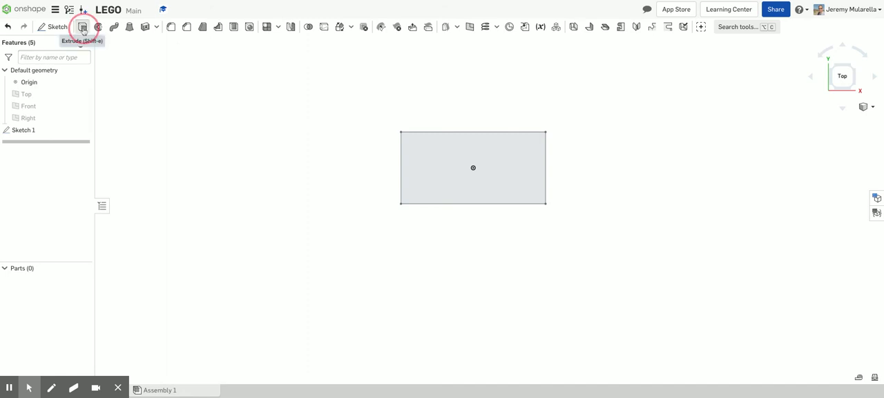
Extrude the rectangle region to a depth of 9.6 mm, creating Part 1.
left_click(83, 30)
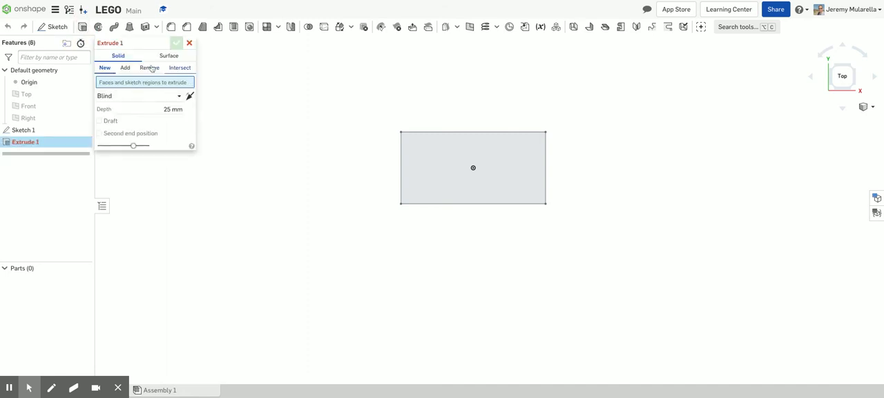
left_click(473, 167)
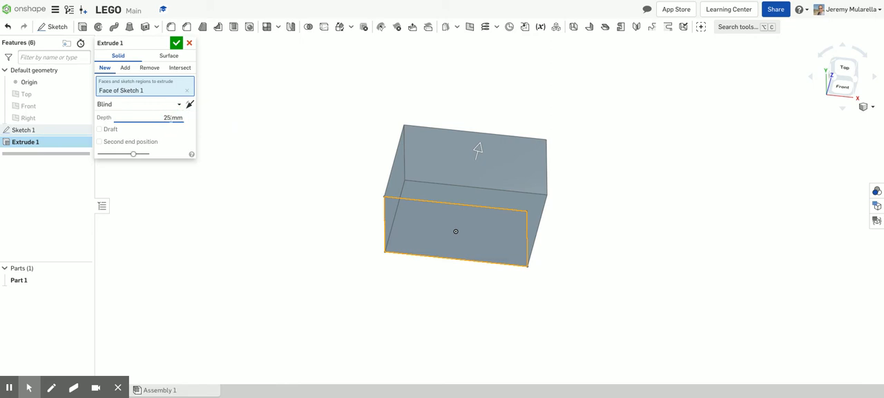
type("9")
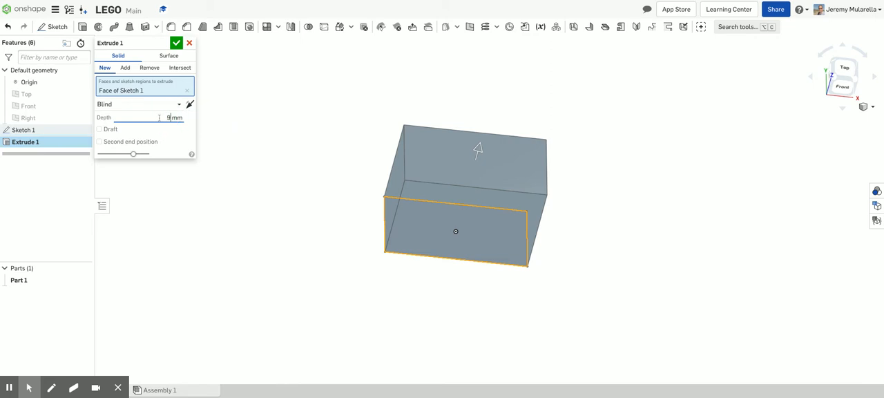
type("9.6")
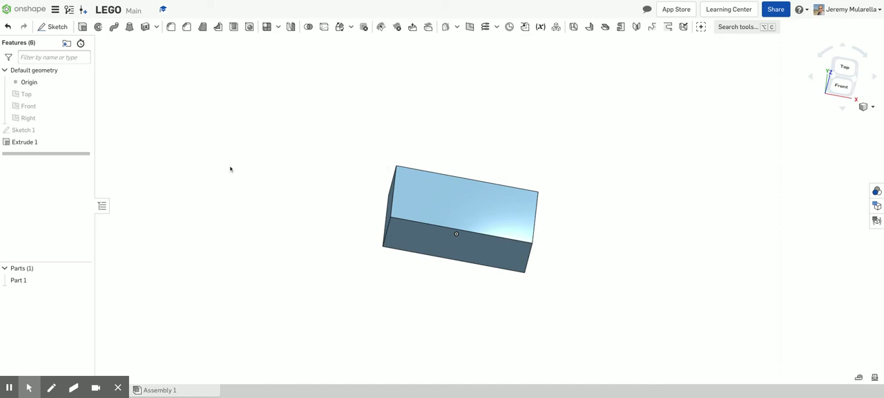
mouse_move(58, 27)
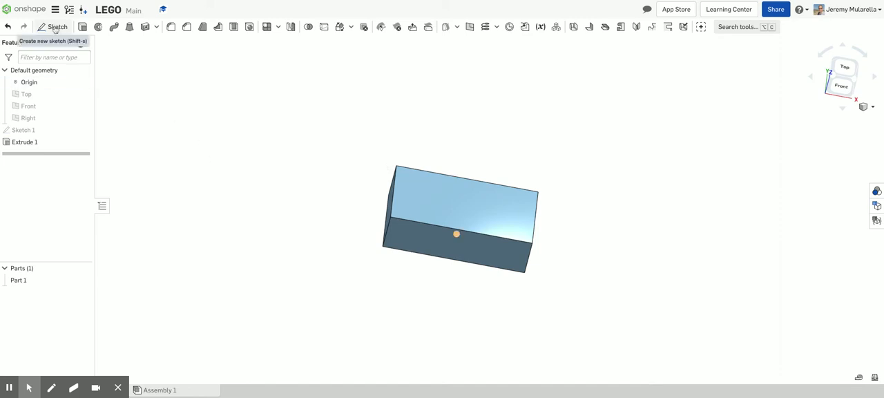
Start Sketch 2 on the block's top face and view it normal to the sketch plane.
left_click(56, 26)
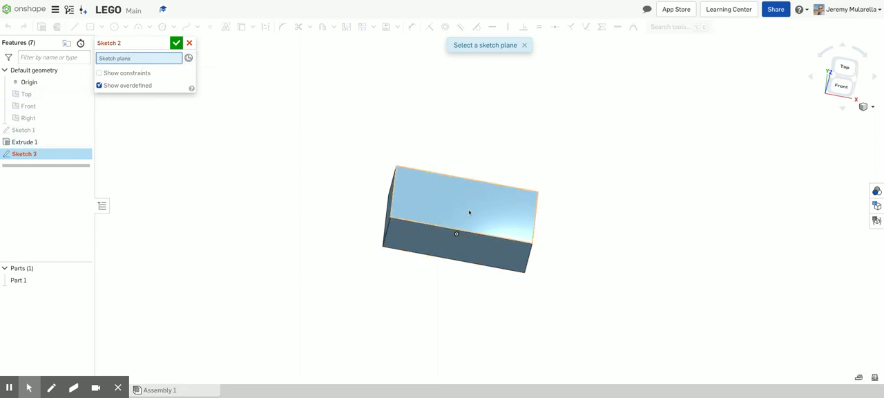
mouse_move(462, 211)
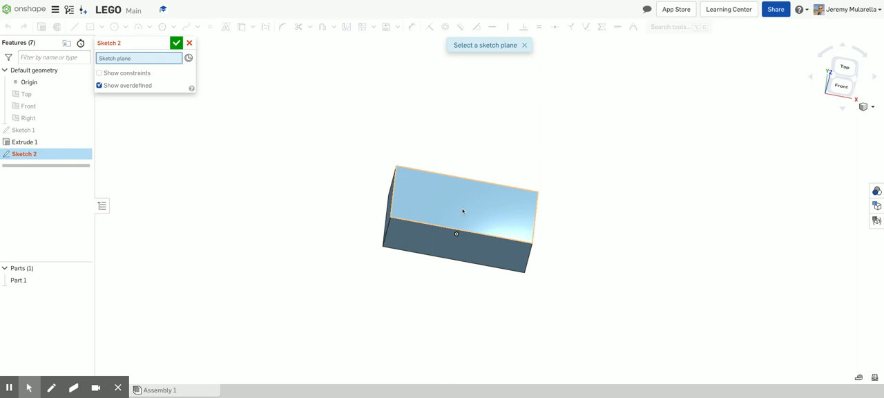
left_click(462, 211)
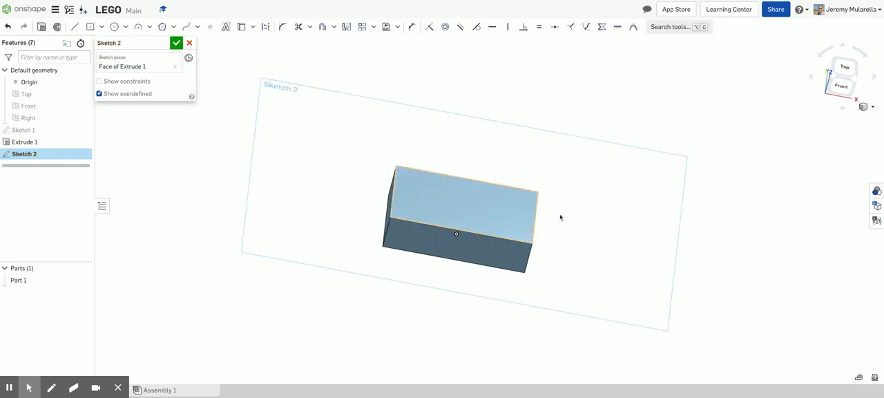
right_click(560, 218)
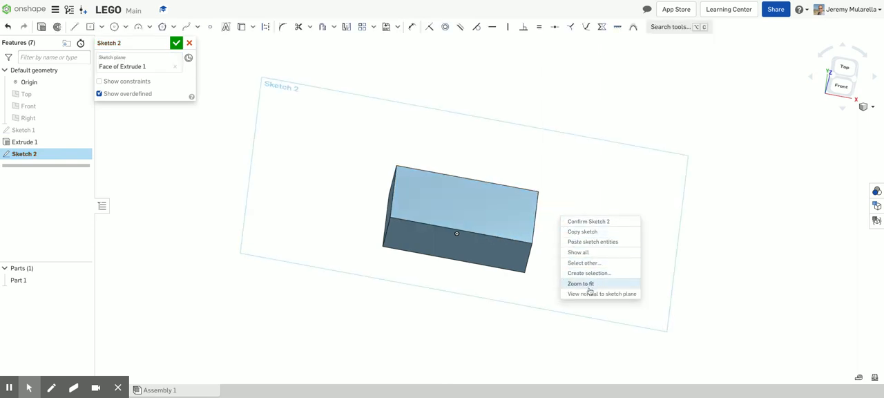
left_click(600, 293)
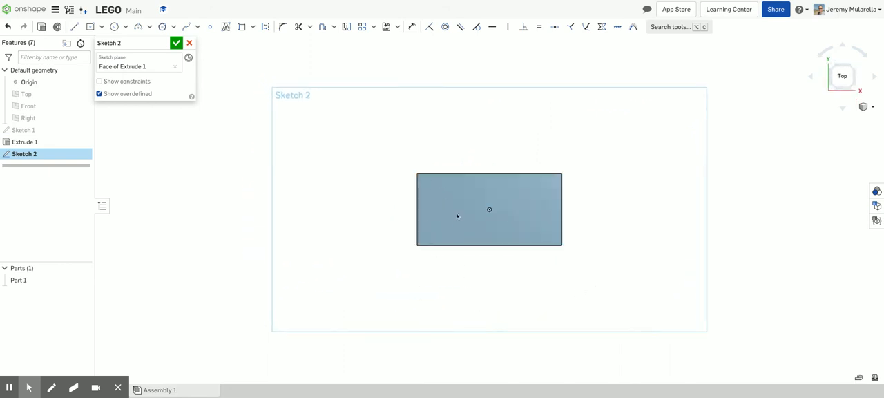
mouse_move(306, 133)
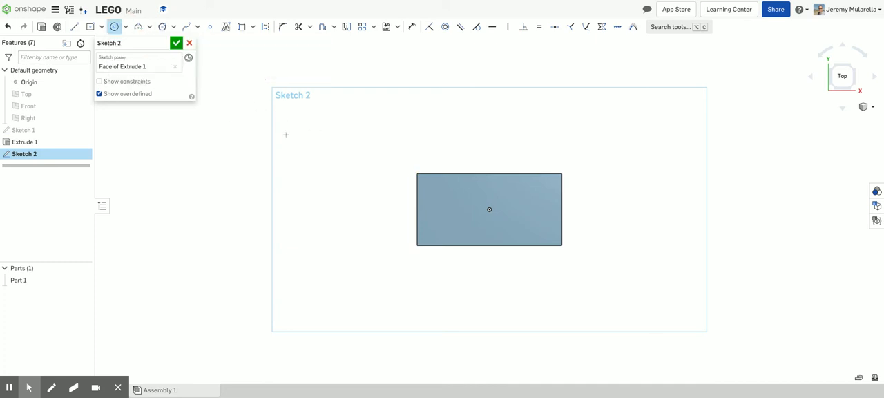
Draw a 4.8 mm diameter circle near the top face's upper-left corner.
left_click(443, 197)
type("4.8")
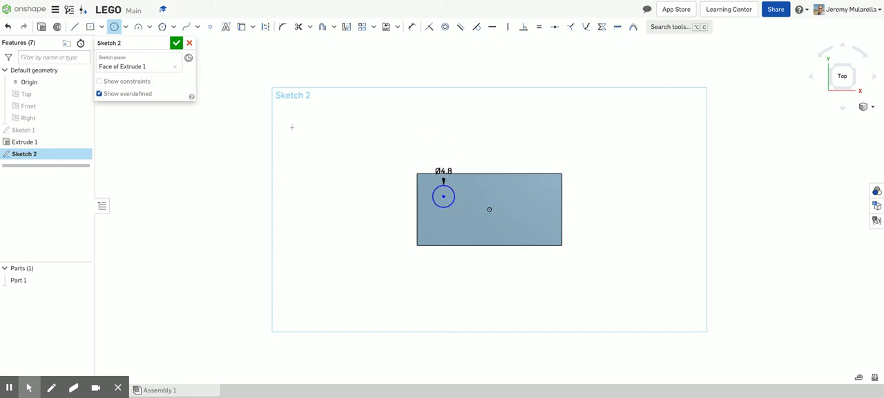
mouse_move(348, 75)
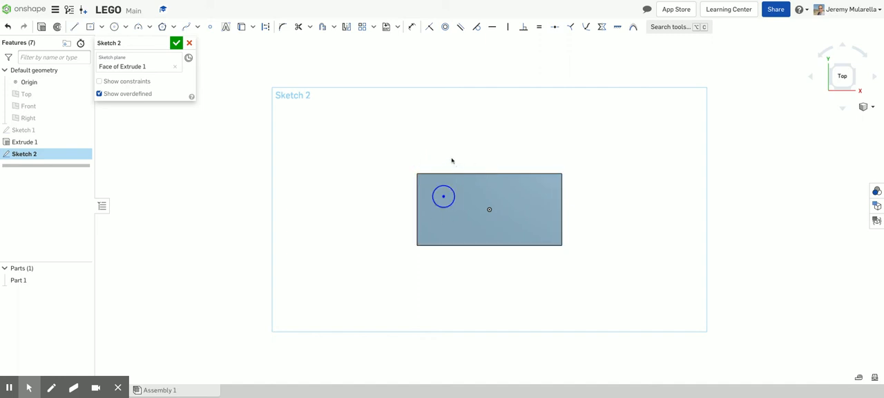
mouse_move(422, 135)
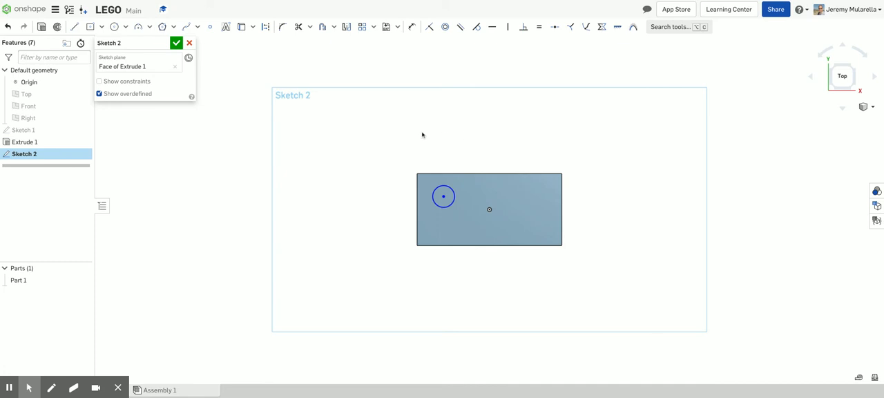
mouse_move(404, 44)
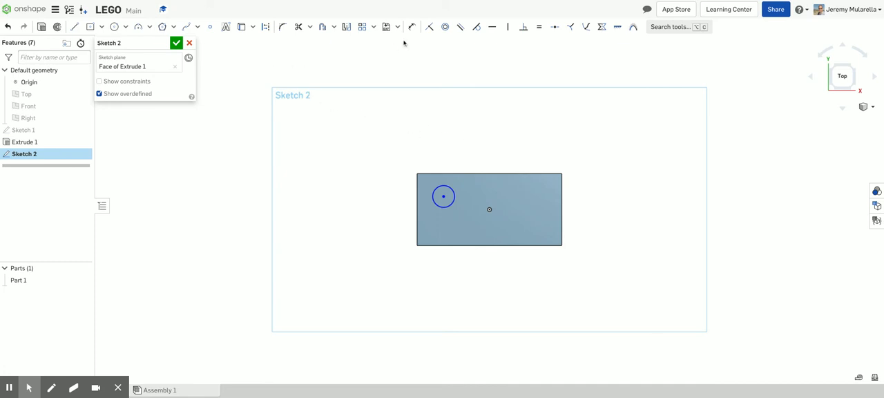
mouse_move(412, 27)
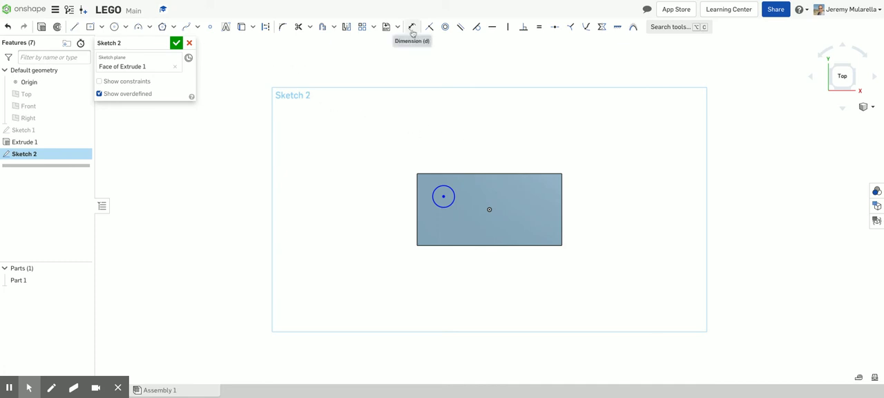
Dimension the circle center 3.9 mm from the left and top edges, then finish Sketch 2.
left_click(412, 26)
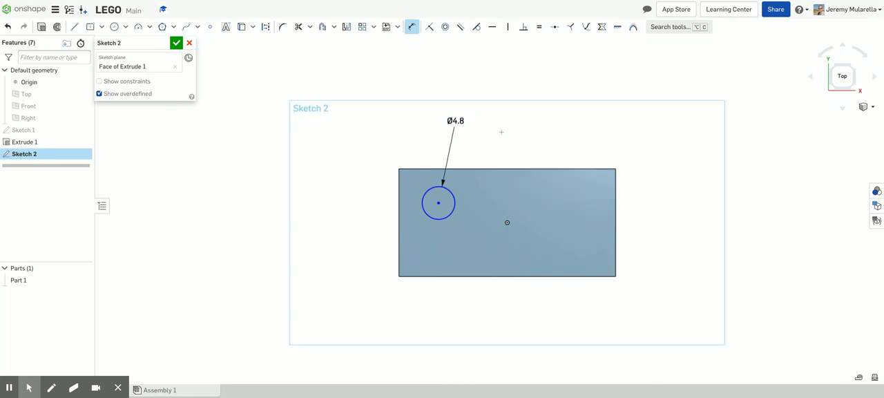
mouse_move(494, 136)
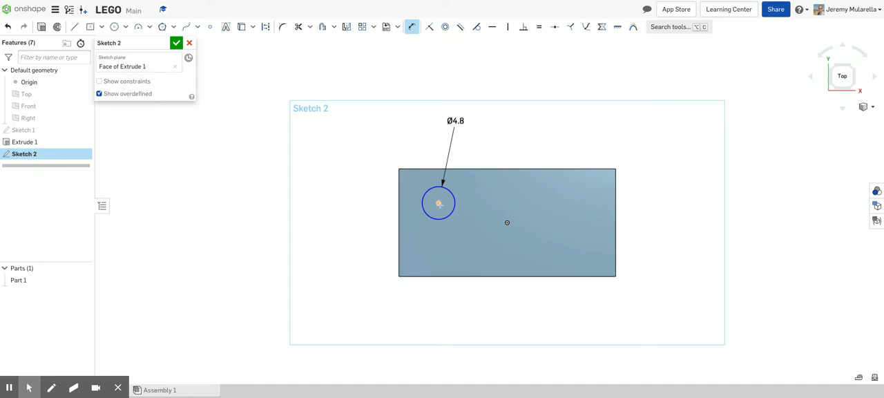
mouse_move(413, 26)
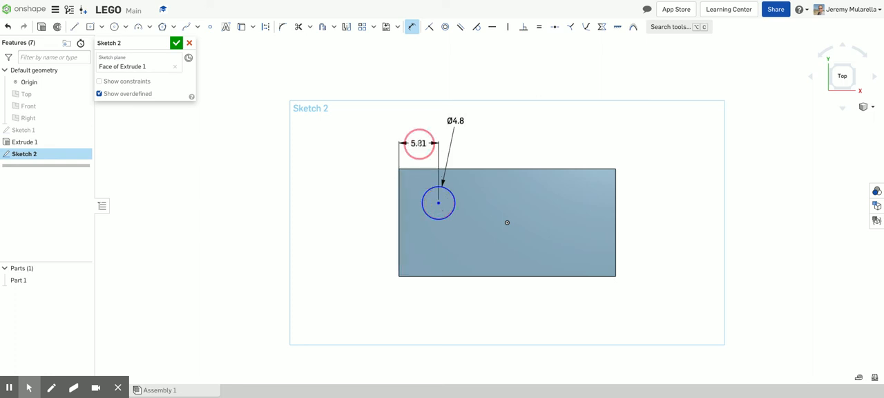
double_click(416, 143)
type("3.9")
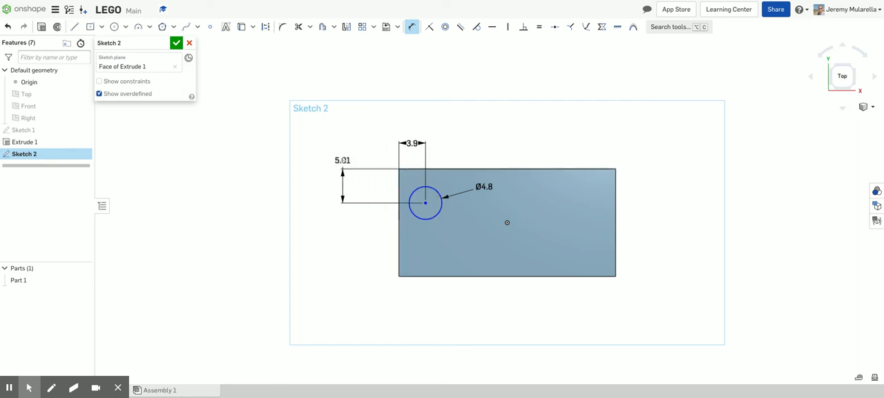
double_click(341, 159)
type("3.9")
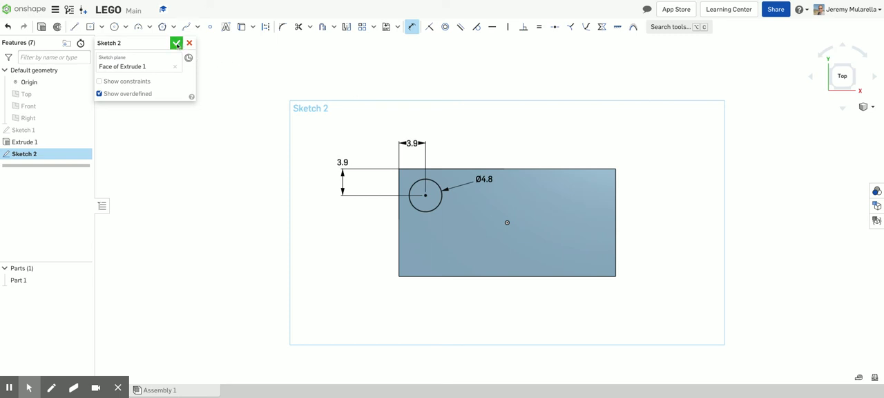
left_click(176, 43)
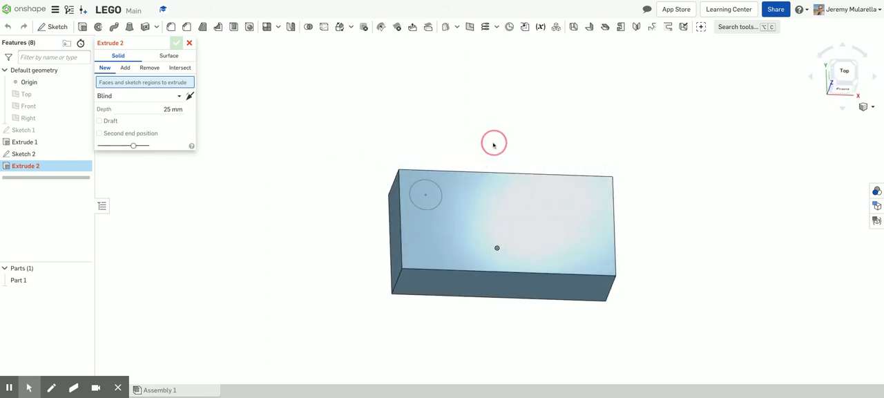
Extrude the circle 1.9 mm in Add mode so the stud merges into Part 1.
left_click(426, 195)
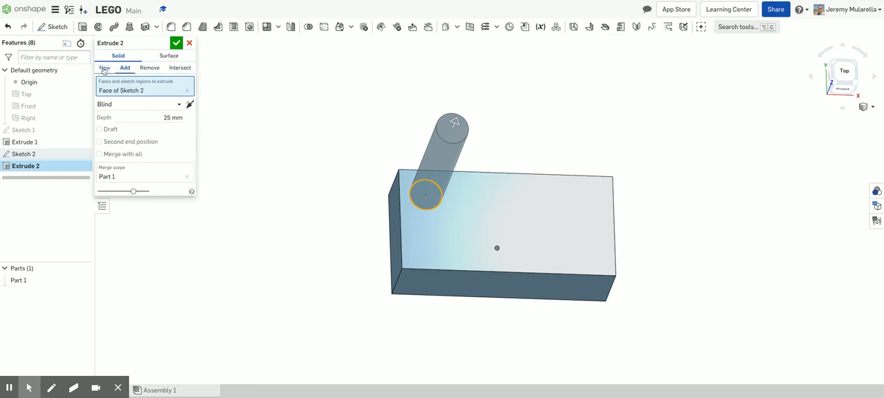
mouse_move(194, 71)
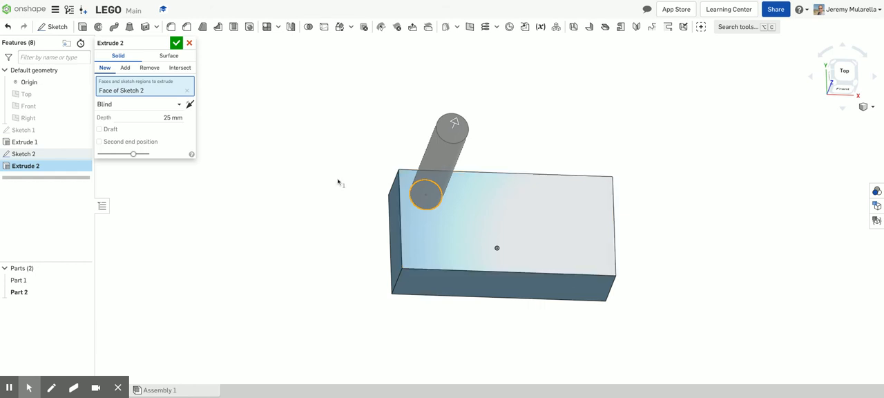
left_click(126, 68)
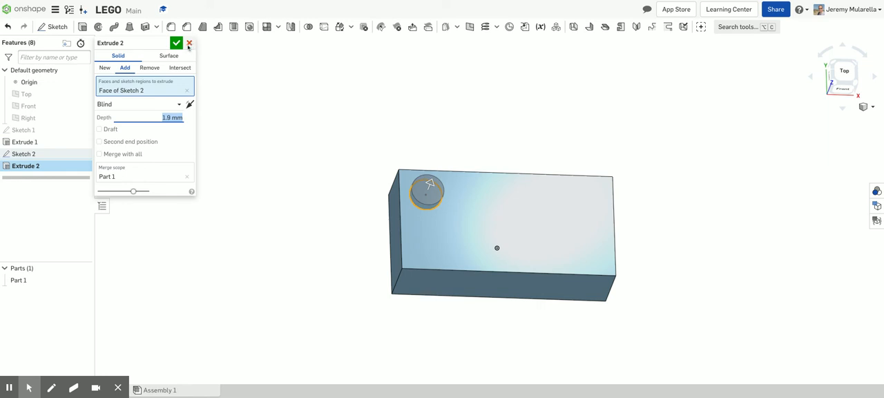
left_click(177, 42)
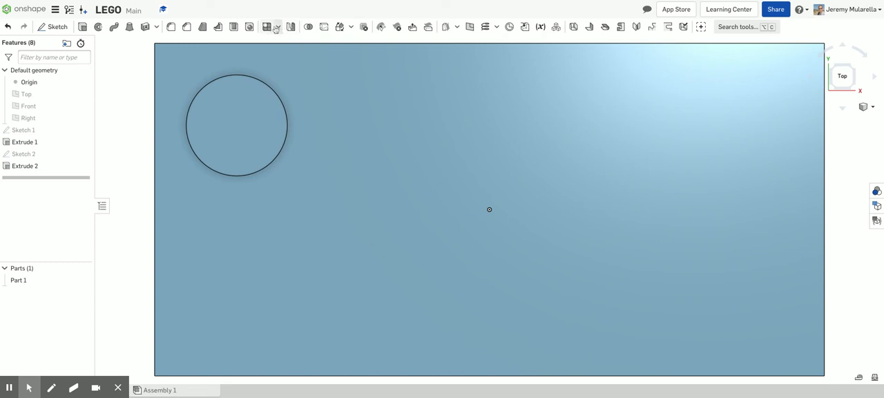
Start a linear feature pattern and begin selecting the Extrude 2 stud to repeat.
left_click(272, 27)
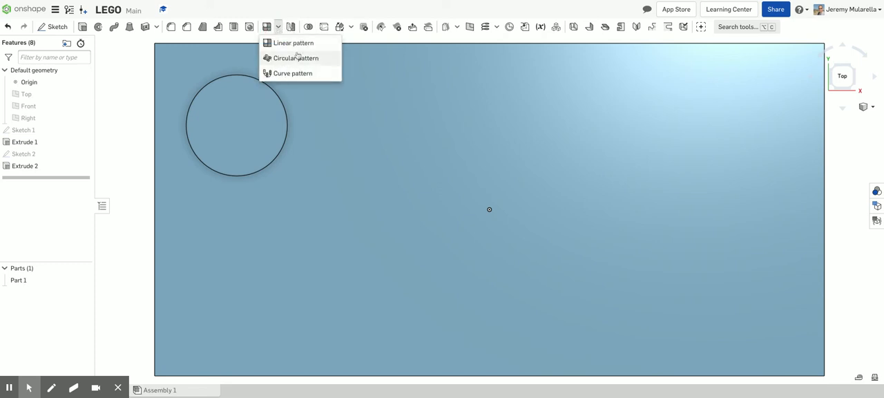
mouse_move(303, 73)
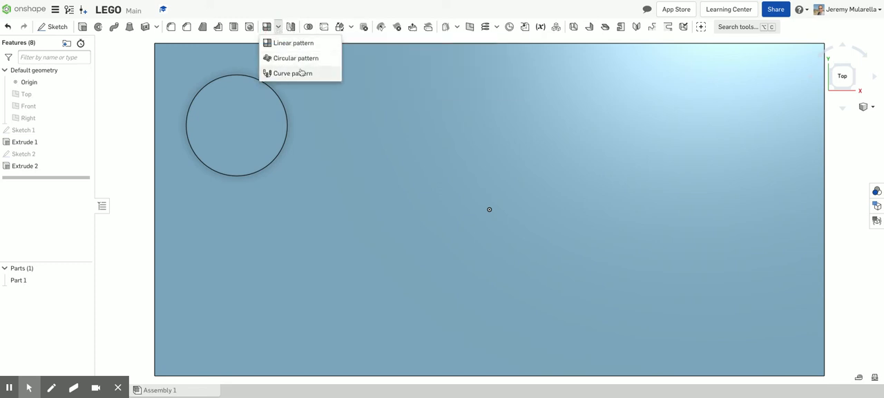
left_click(295, 43)
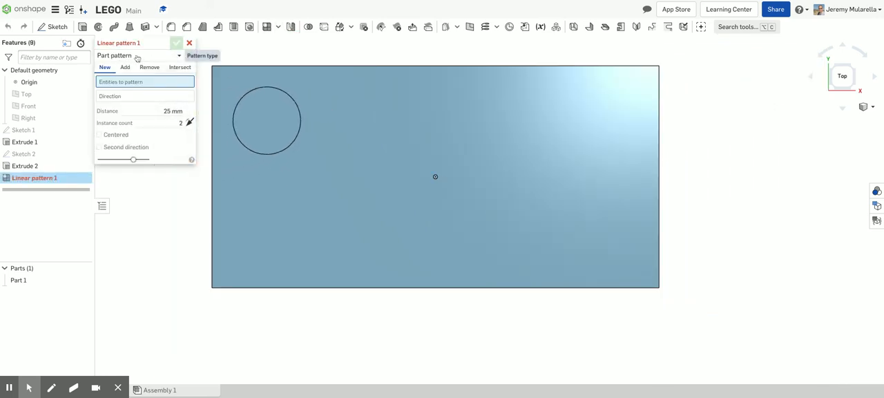
left_click(141, 55)
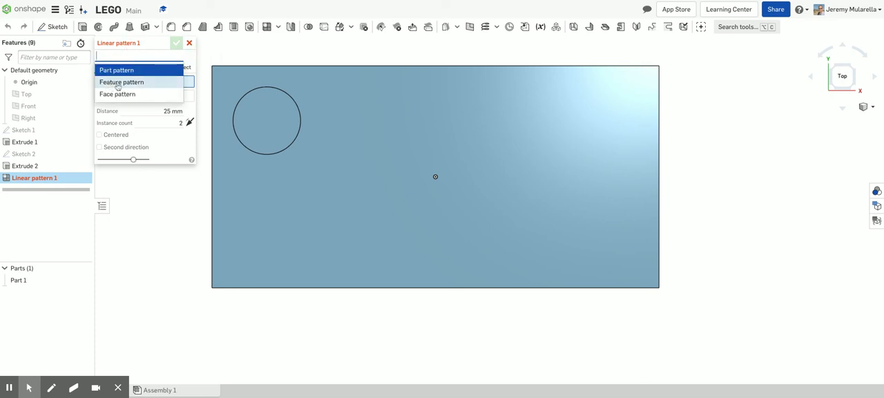
left_click(122, 81)
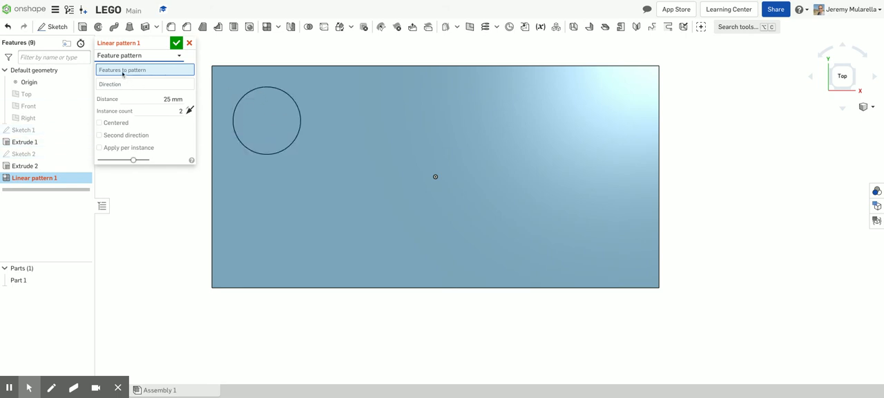
left_click(266, 120)
type("8")
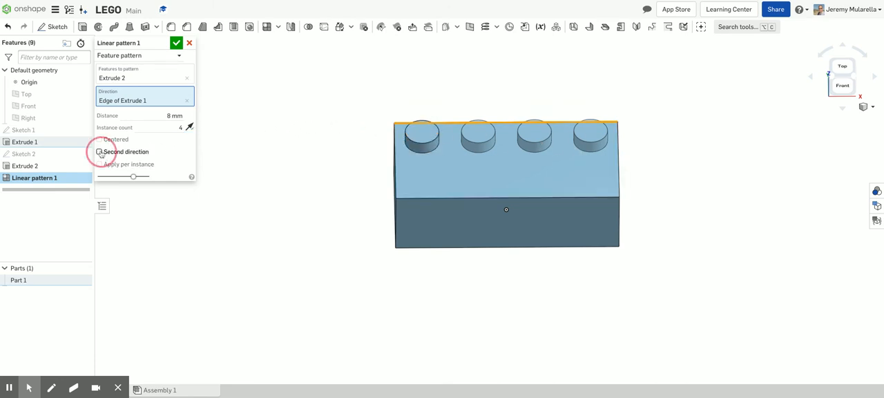
Add a second pattern direction along the short edge: 8 mm spacing, 2 instances.
left_click(99, 151)
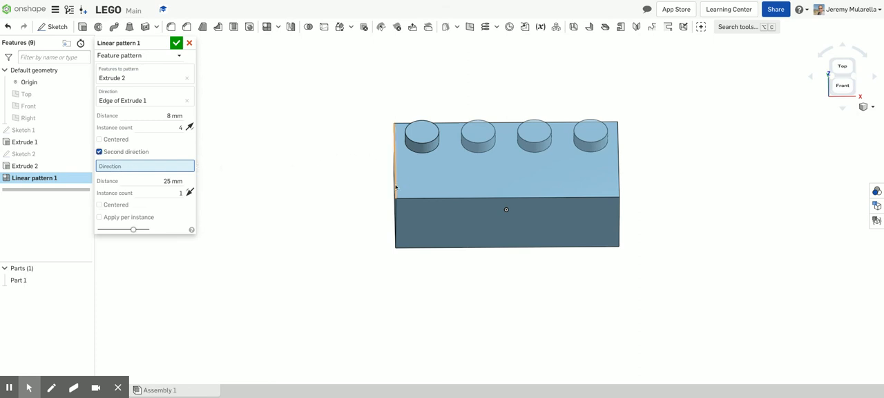
left_click(395, 155)
type("2")
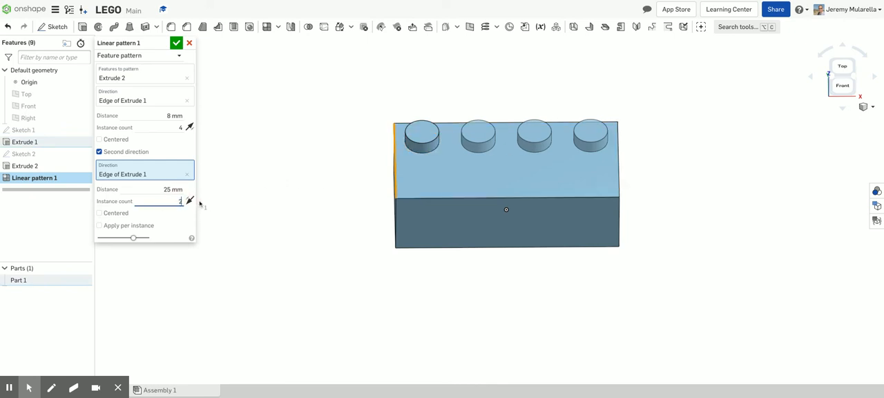
left_click(169, 189)
type("8")
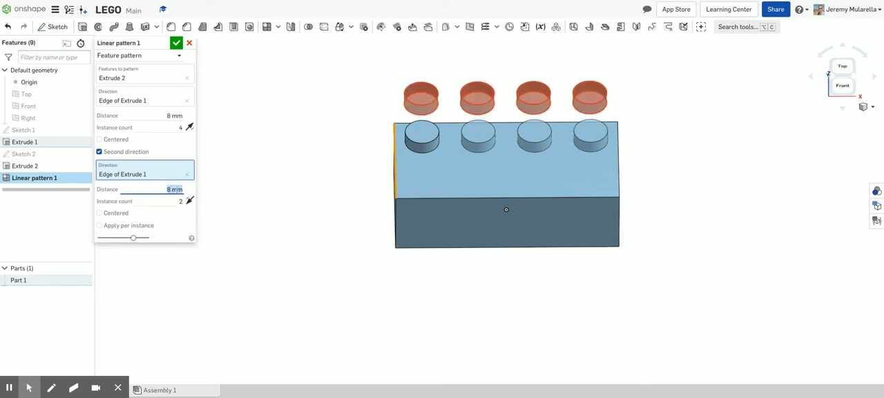
mouse_move(308, 208)
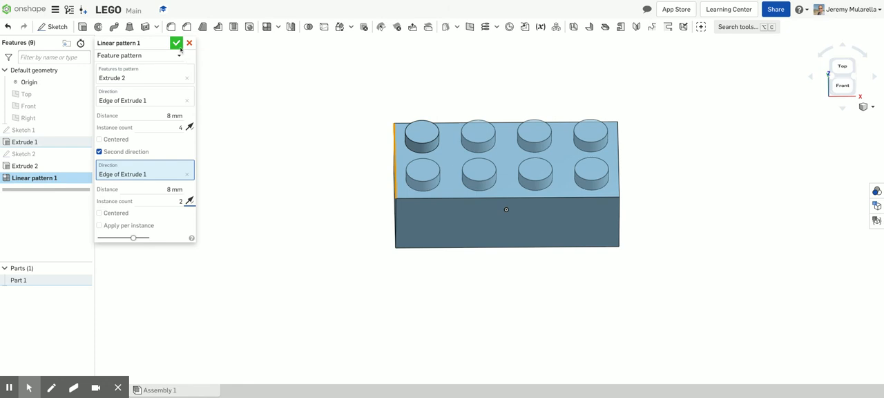
left_click(176, 44)
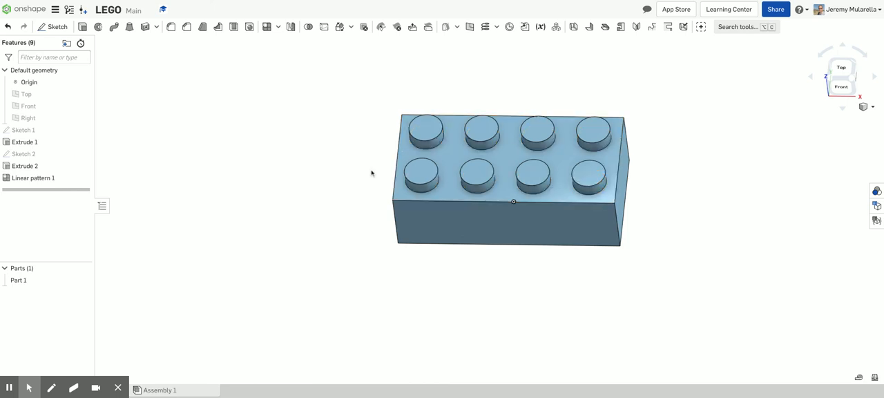
mouse_move(367, 195)
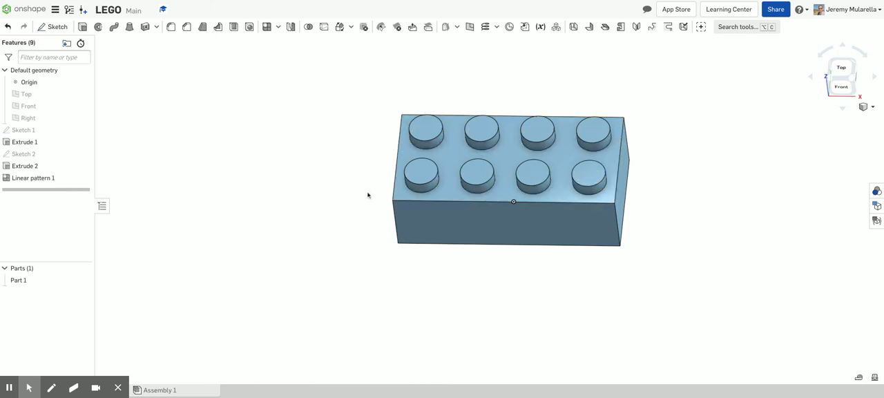
left_click(497, 264)
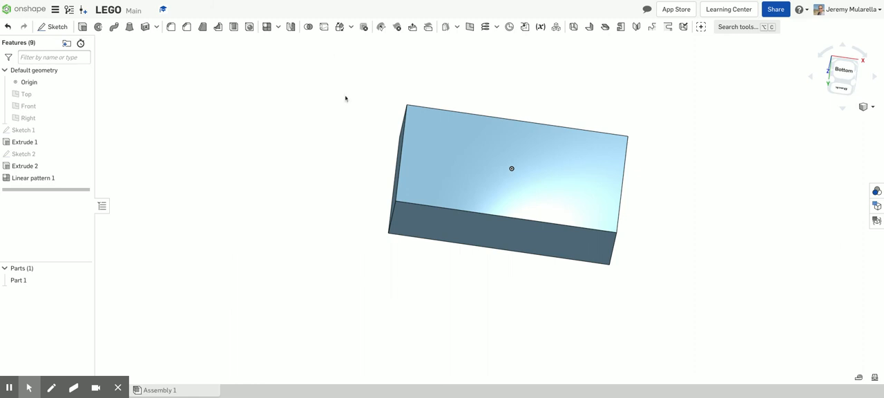
mouse_move(359, 179)
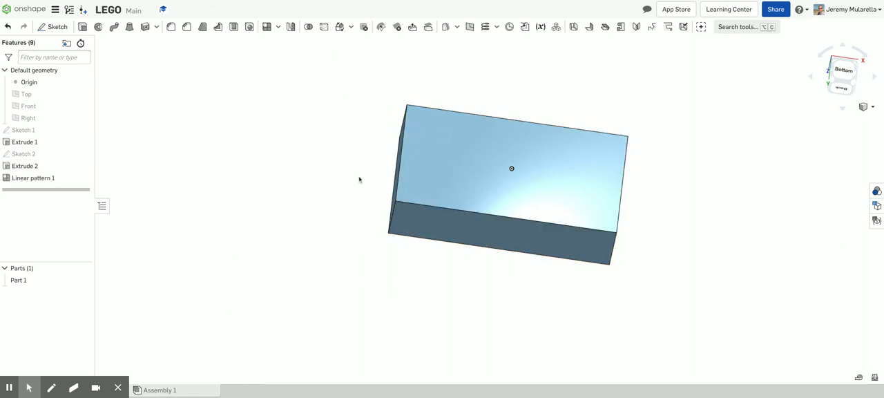
mouse_move(357, 92)
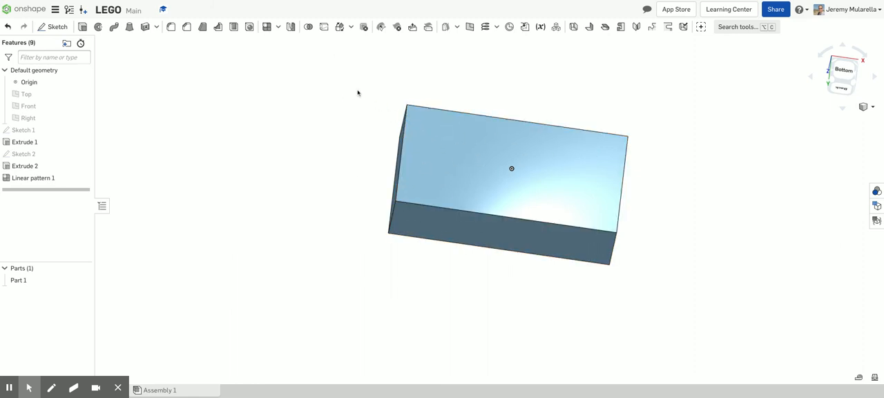
mouse_move(234, 26)
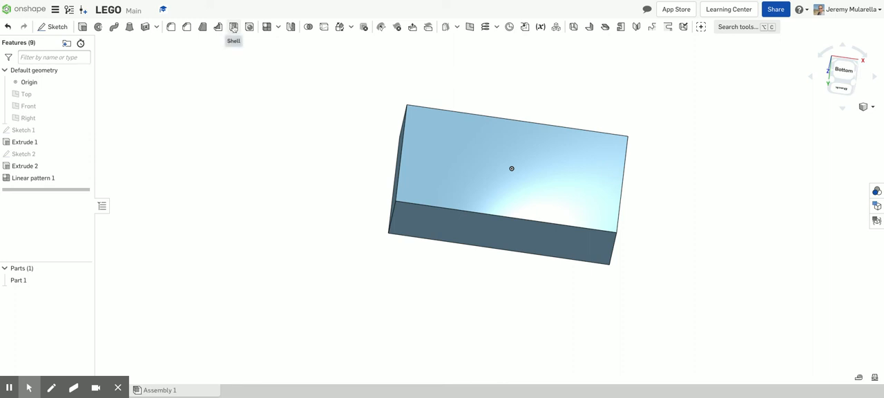
Shell the brick open from its bottom face with 1.2 mm wall thickness.
left_click(232, 27)
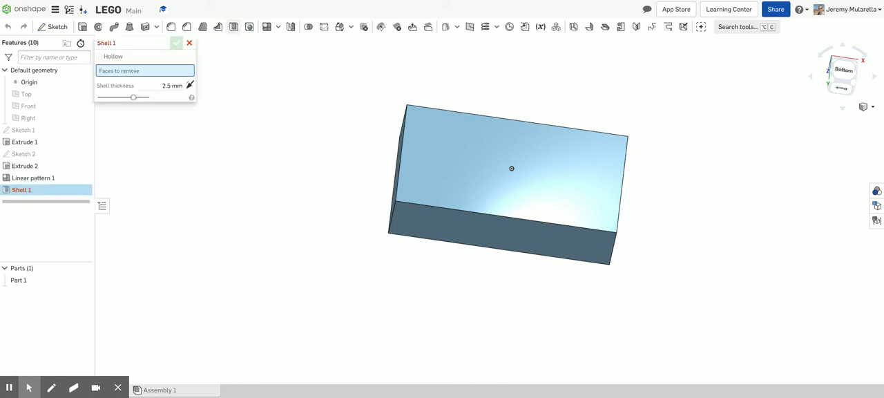
left_click(511, 168)
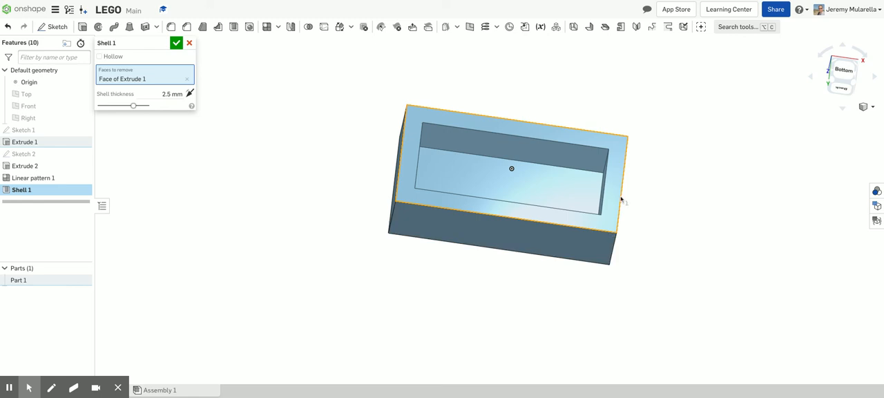
mouse_move(448, 216)
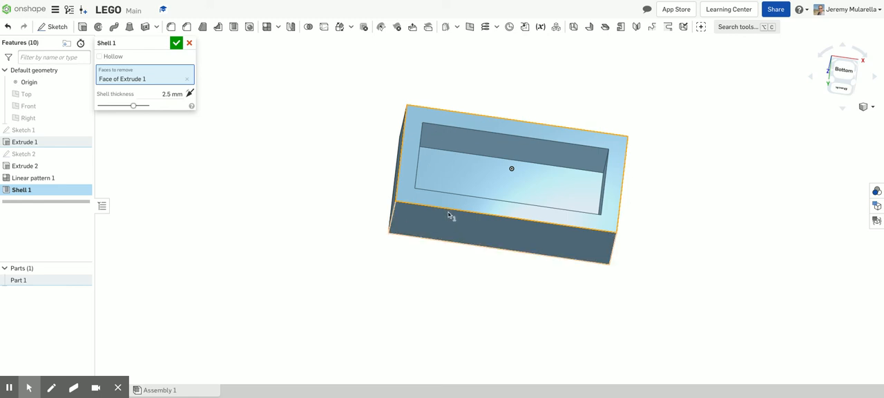
left_click(166, 94)
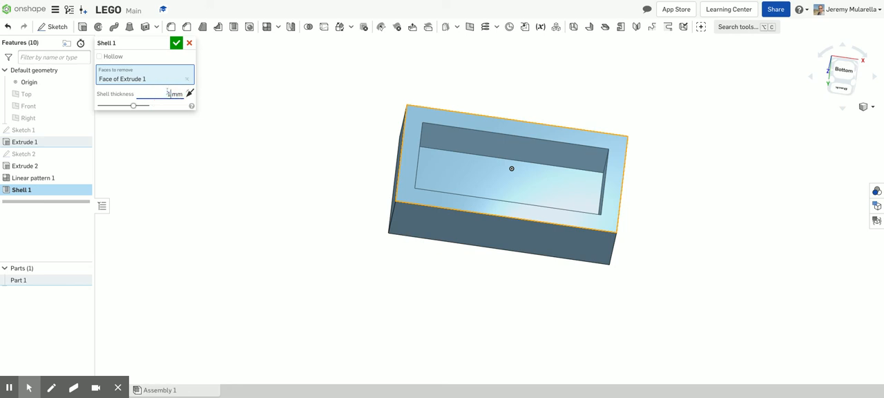
type("1.2")
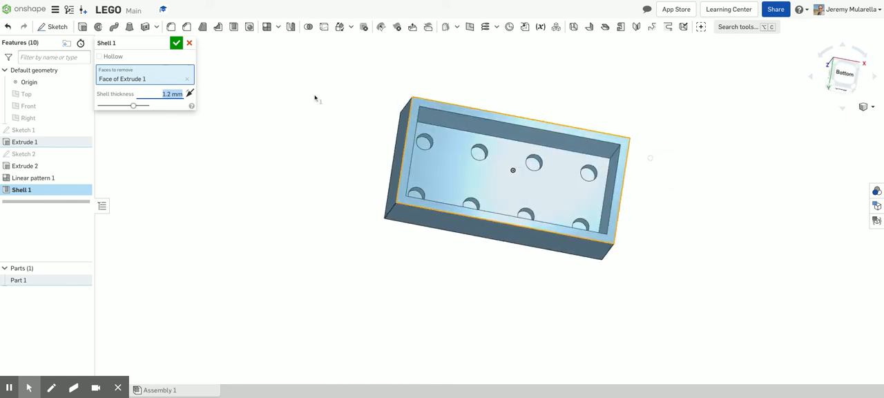
left_click(180, 42)
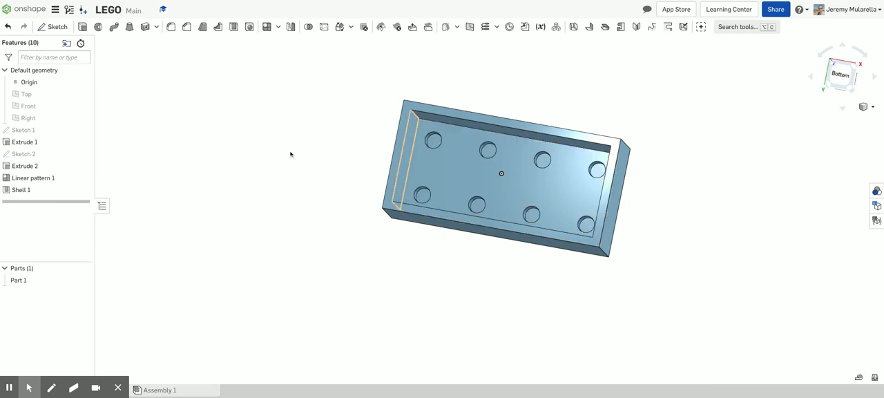
left_click(53, 27)
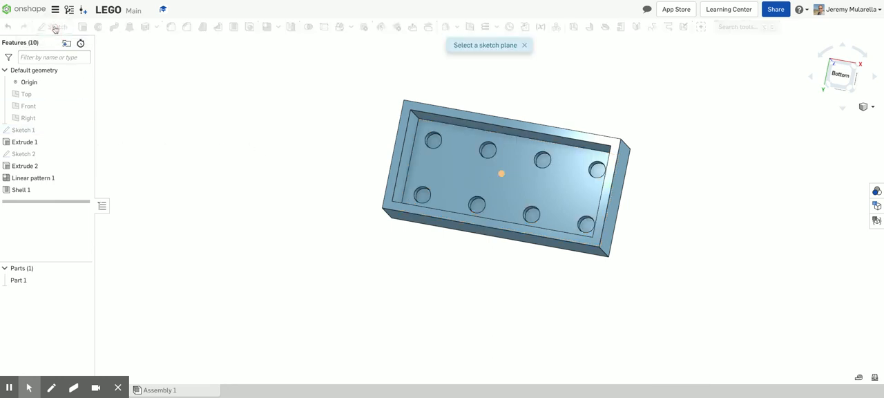
Sketch circles centred on the brick's middle on the shell's inner face, Ø6.5 and Ø4.8.
left_click(500, 174)
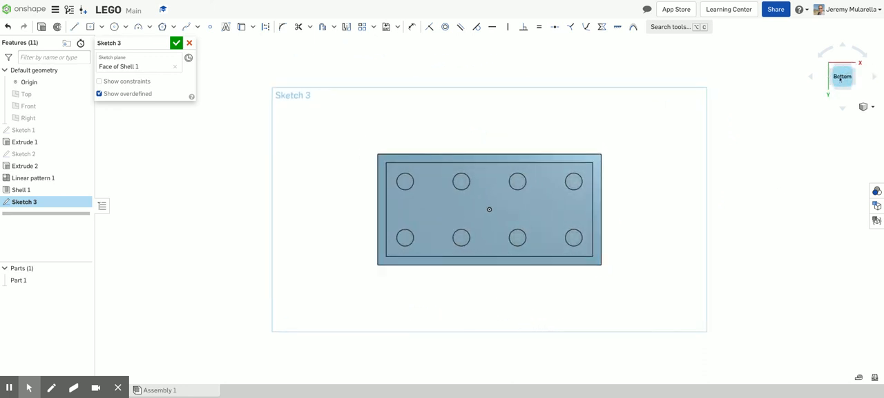
mouse_move(470, 114)
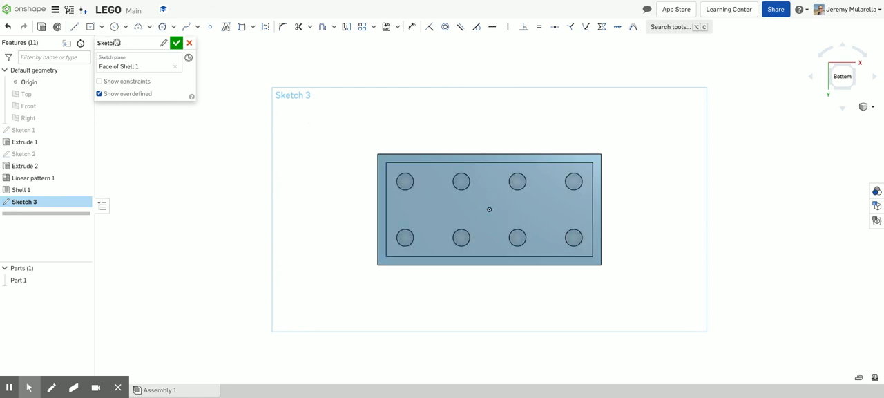
left_click(119, 25)
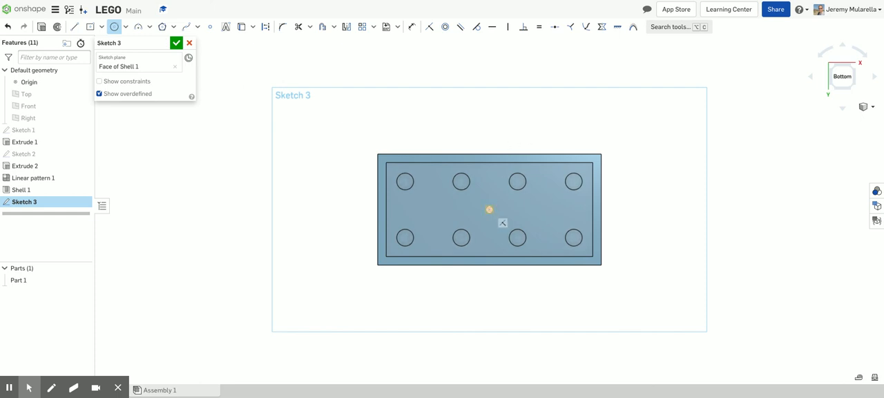
left_click(489, 217)
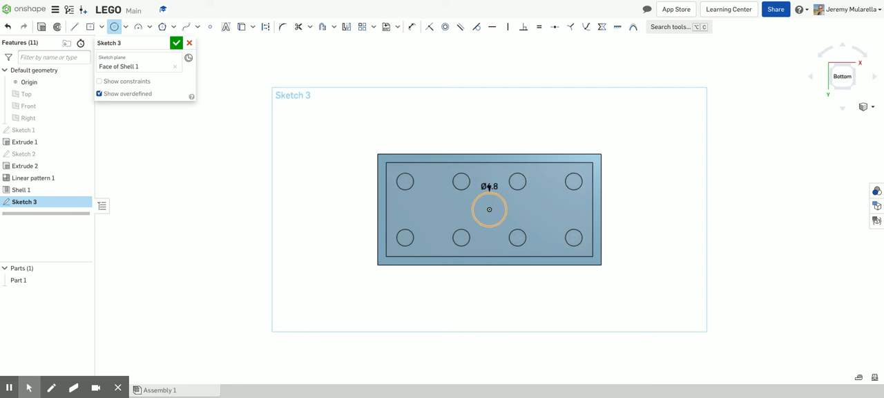
left_click_drag(489, 210, 492, 213)
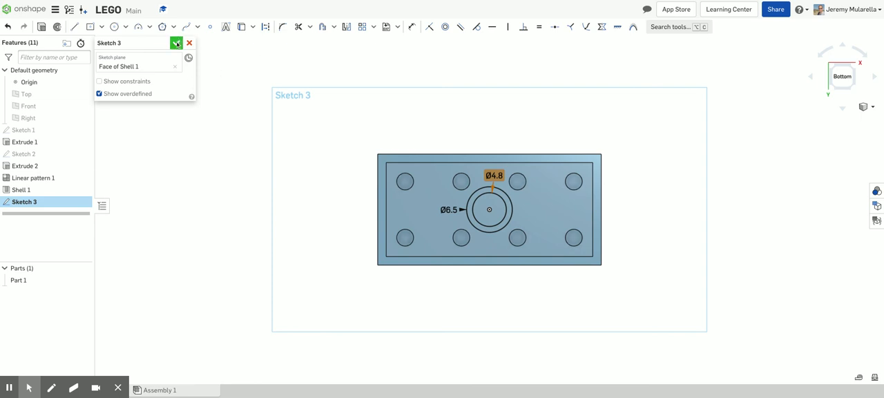
Extrude the Sketch 3 ring up to the brick's bottom face as a hollow centre tube.
left_click(176, 43)
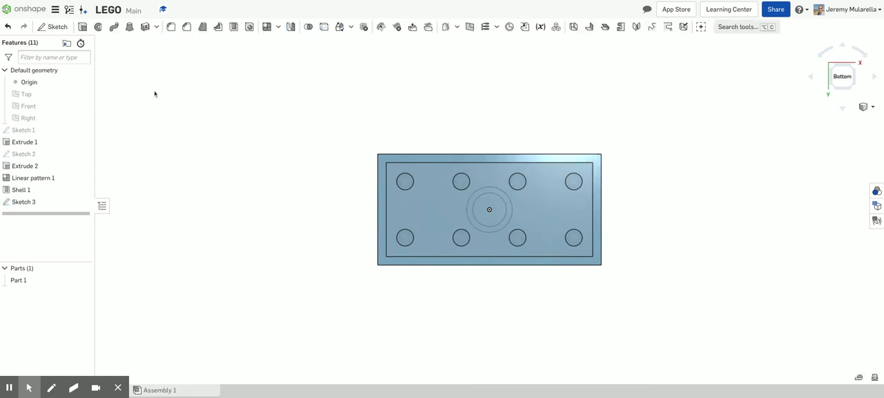
left_click(85, 27)
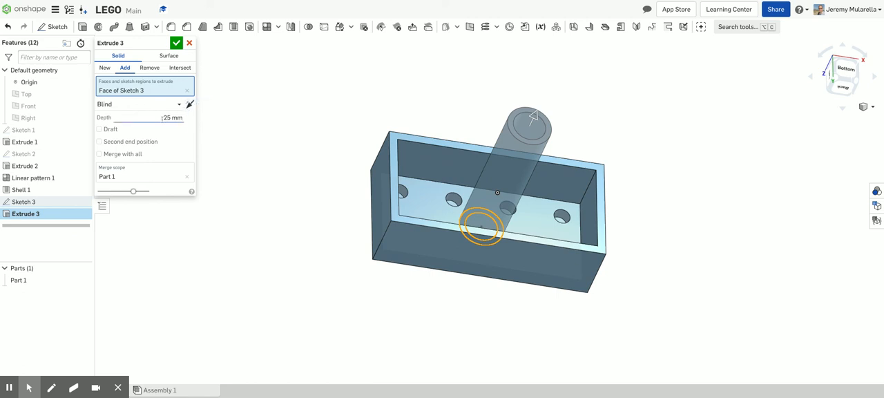
left_click(141, 104)
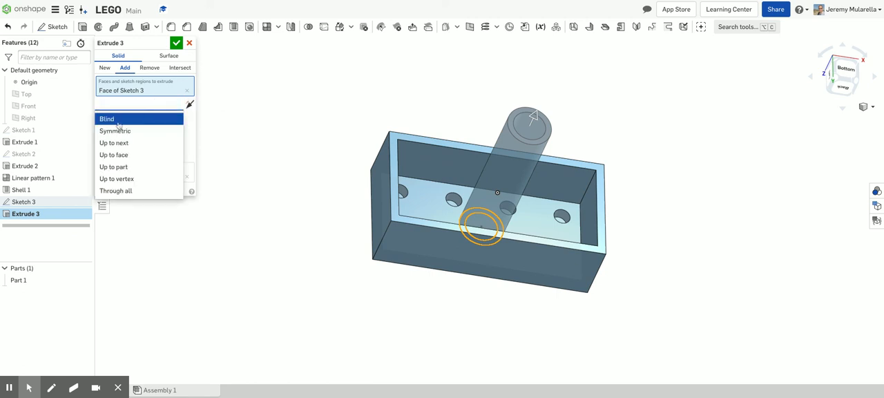
mouse_move(114, 155)
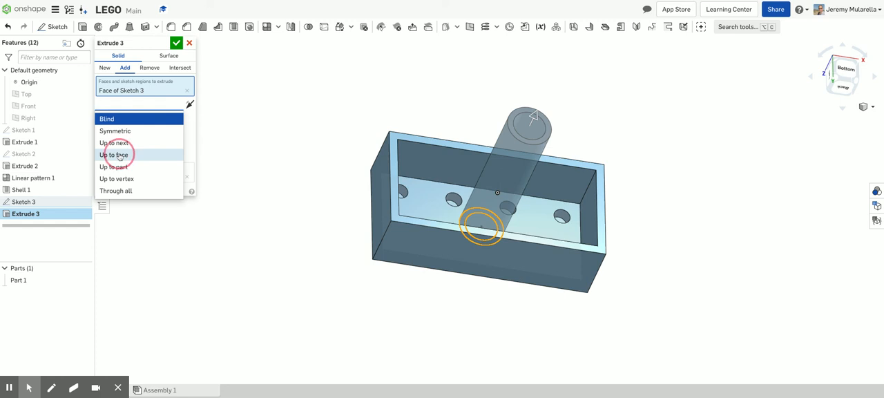
left_click(114, 154)
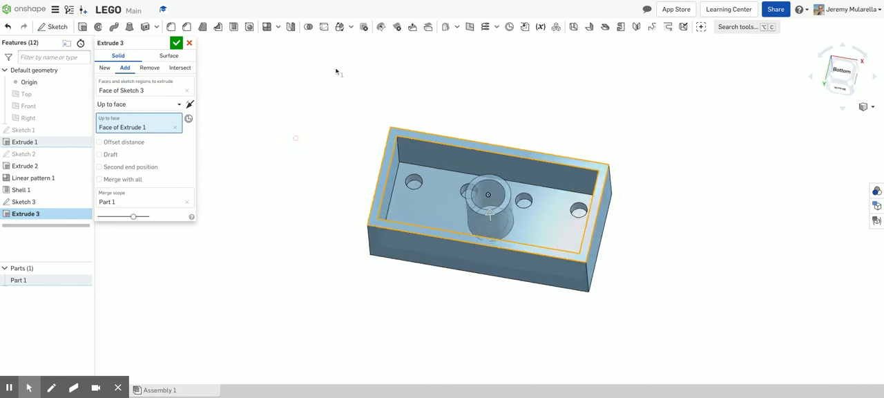
left_click(177, 43)
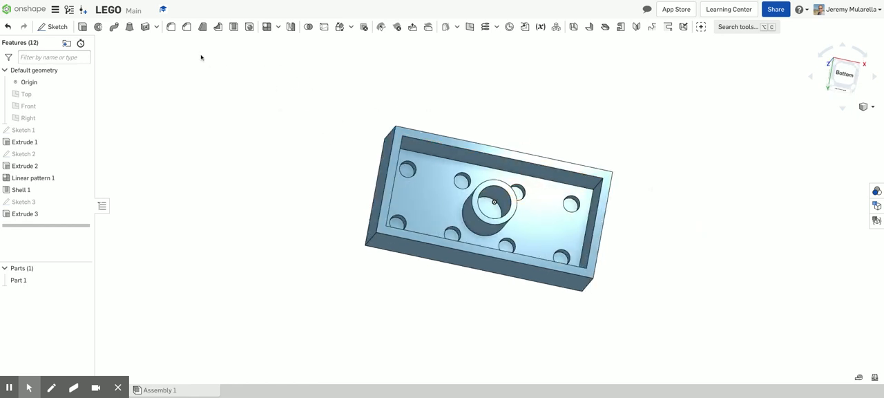
mouse_move(264, 27)
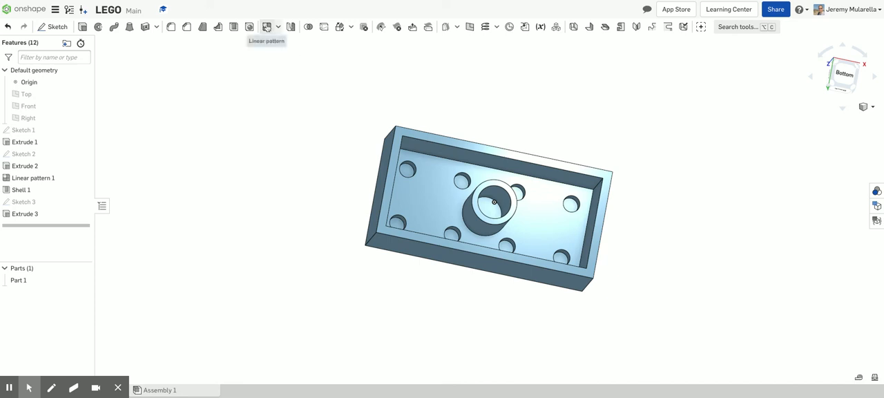
Feature-pattern Extrude 3 along the long edge, 8 mm apart and centered, into three tubes.
left_click(265, 26)
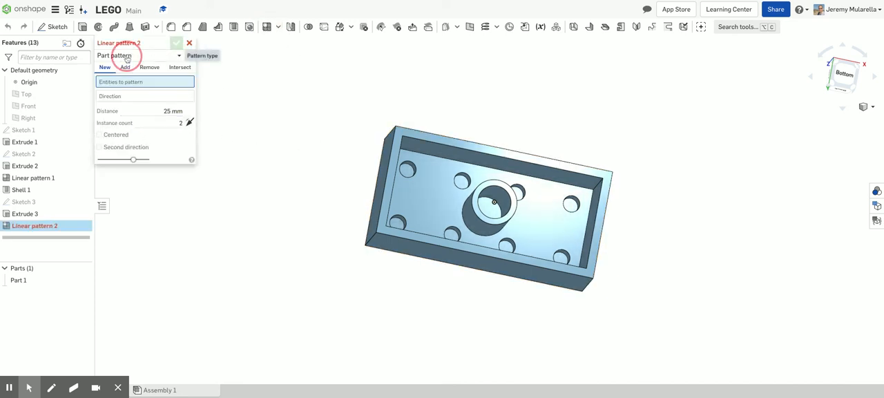
left_click(142, 55)
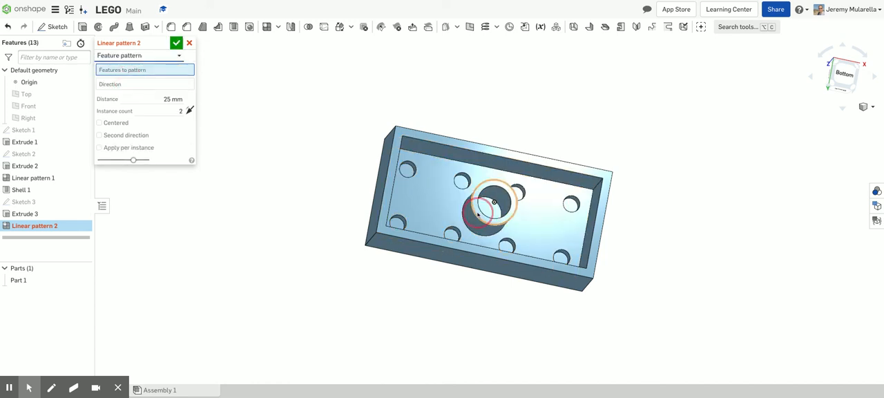
left_click(490, 201)
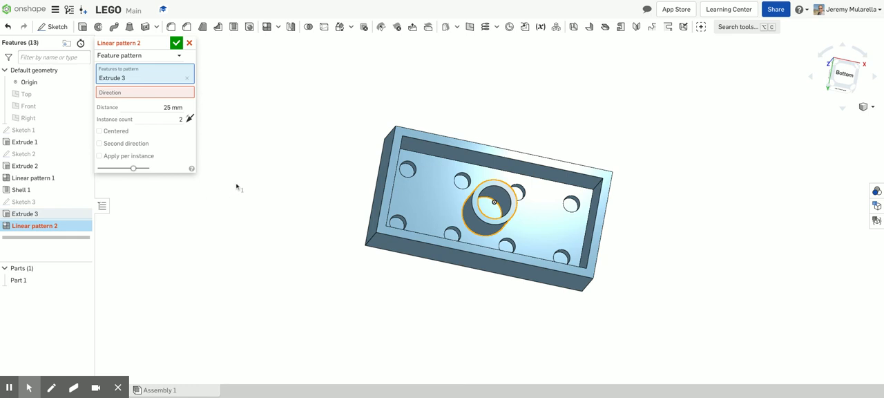
left_click(145, 92)
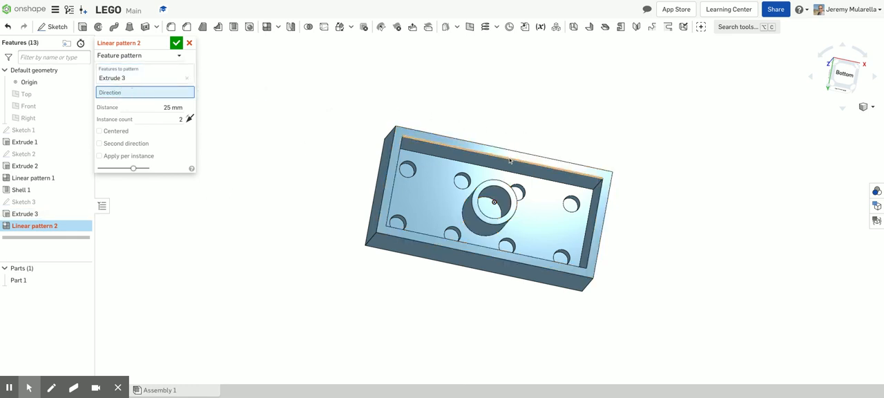
left_click(518, 163)
type("8")
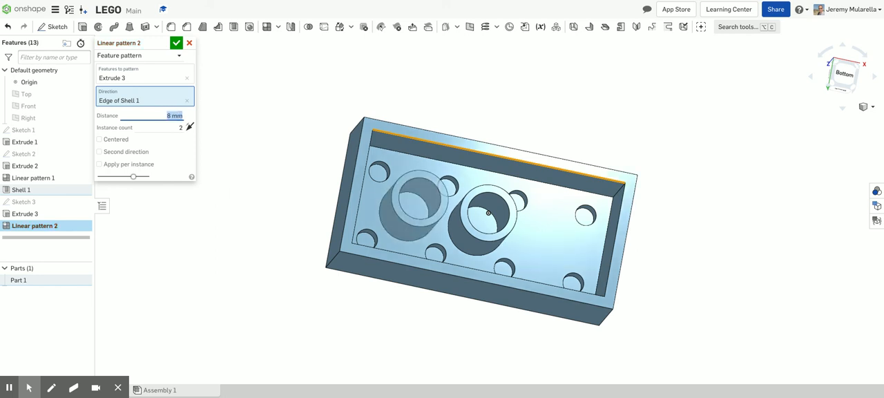
mouse_move(485, 212)
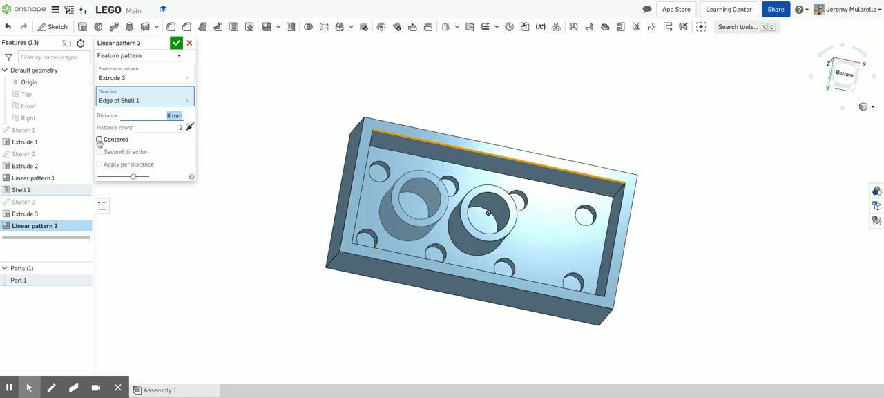
left_click(99, 139)
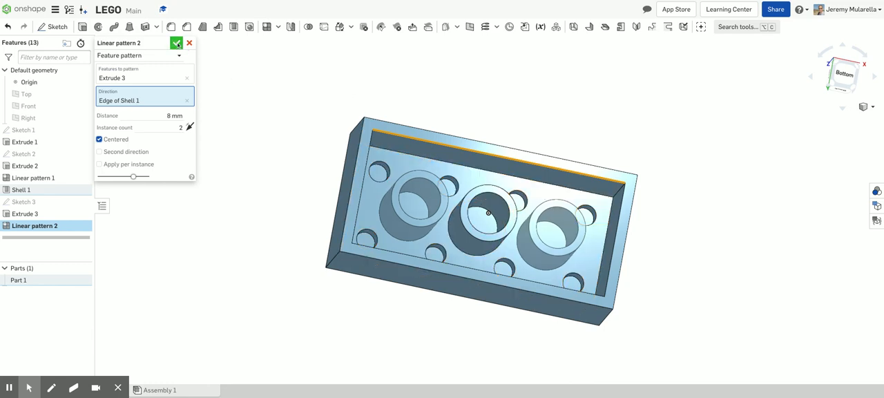
left_click(176, 43)
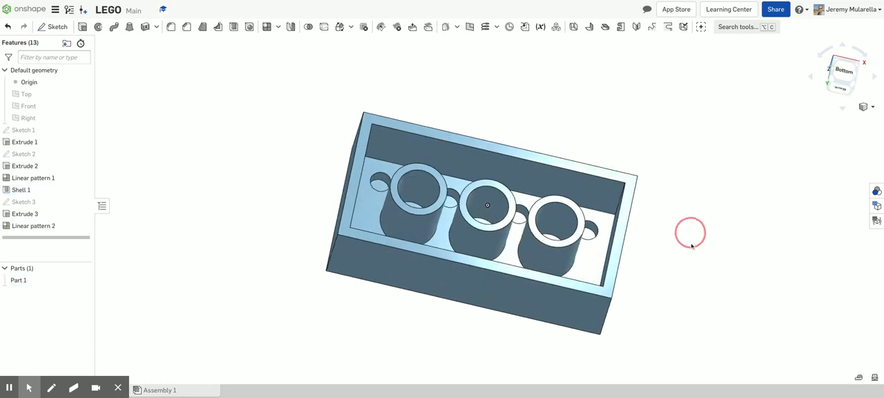
left_click_drag(691, 233, 563, 256)
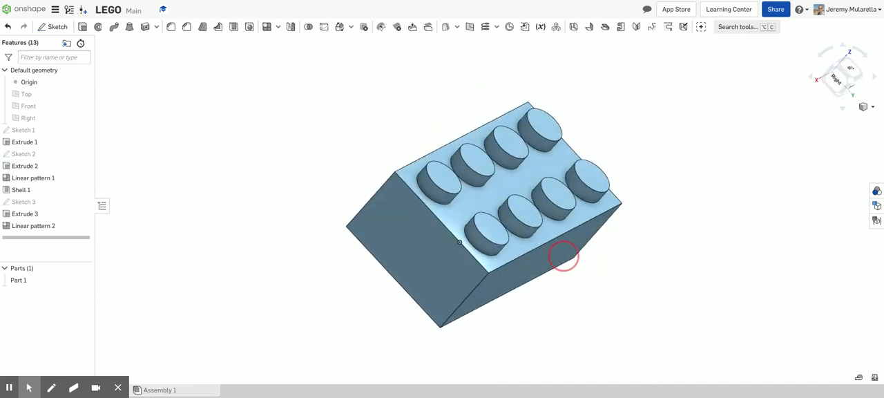